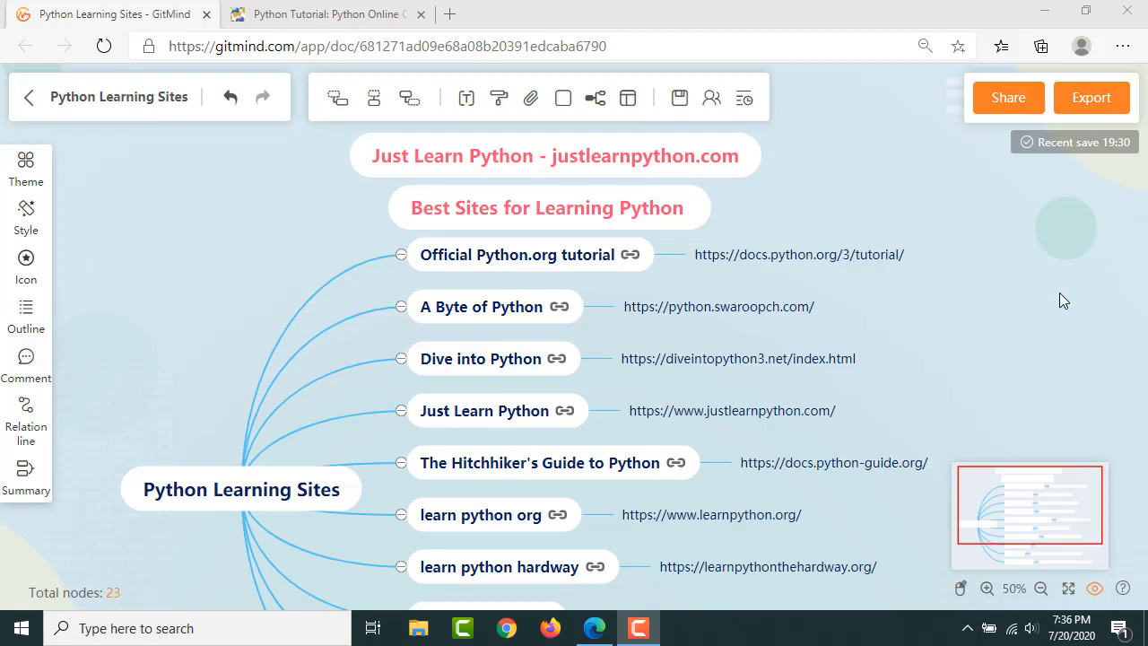
mouse_move(633, 255)
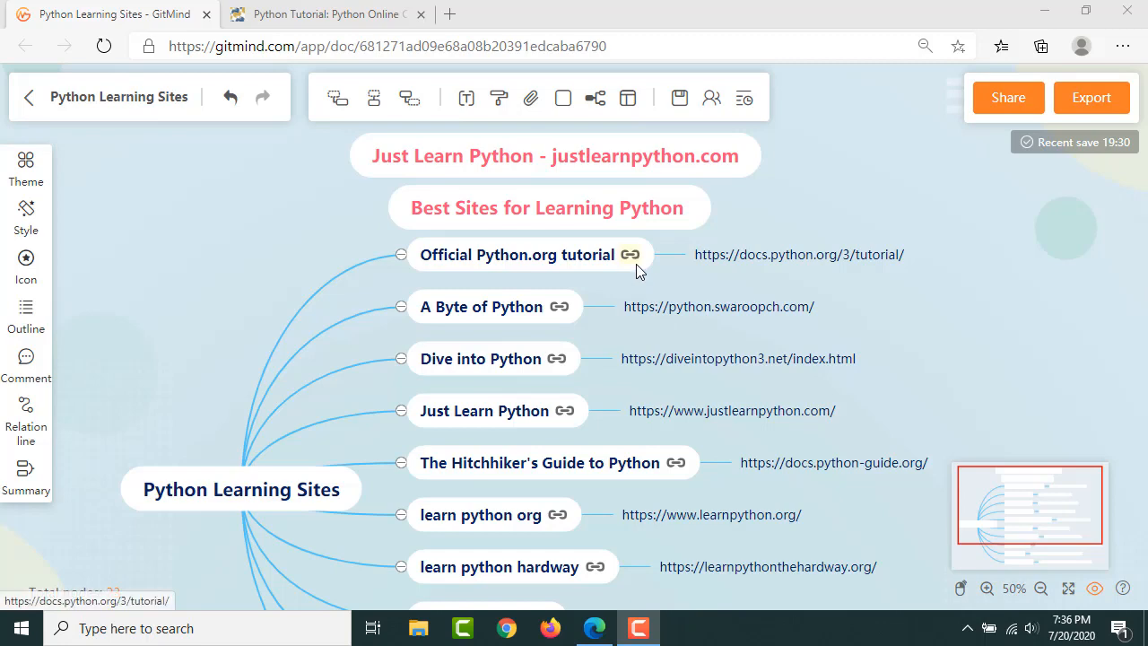
mouse_move(632, 258)
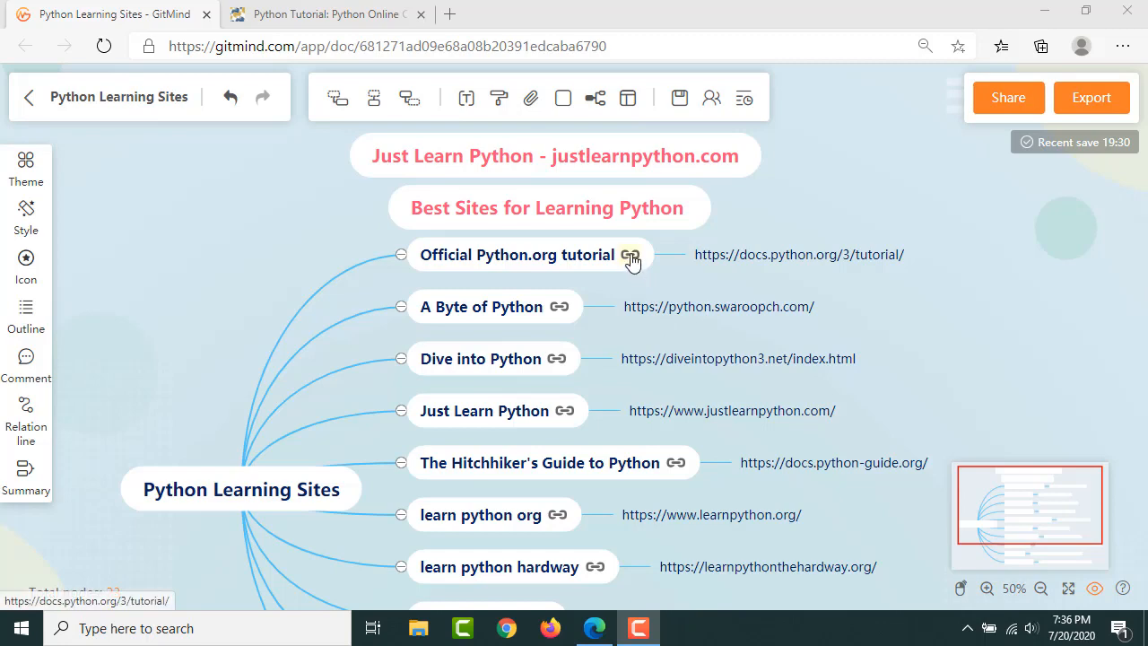
Step: Open the Official Python.org tutorial from its node link and scroll through its table of contents
left_click(630, 255)
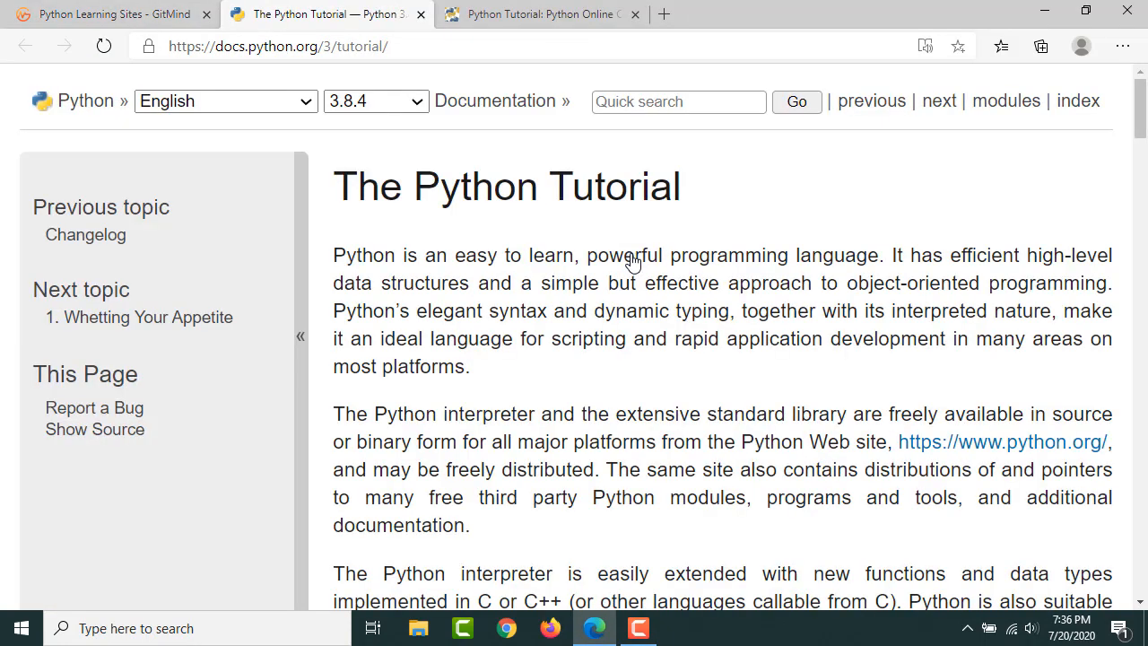
scroll("down", 3)
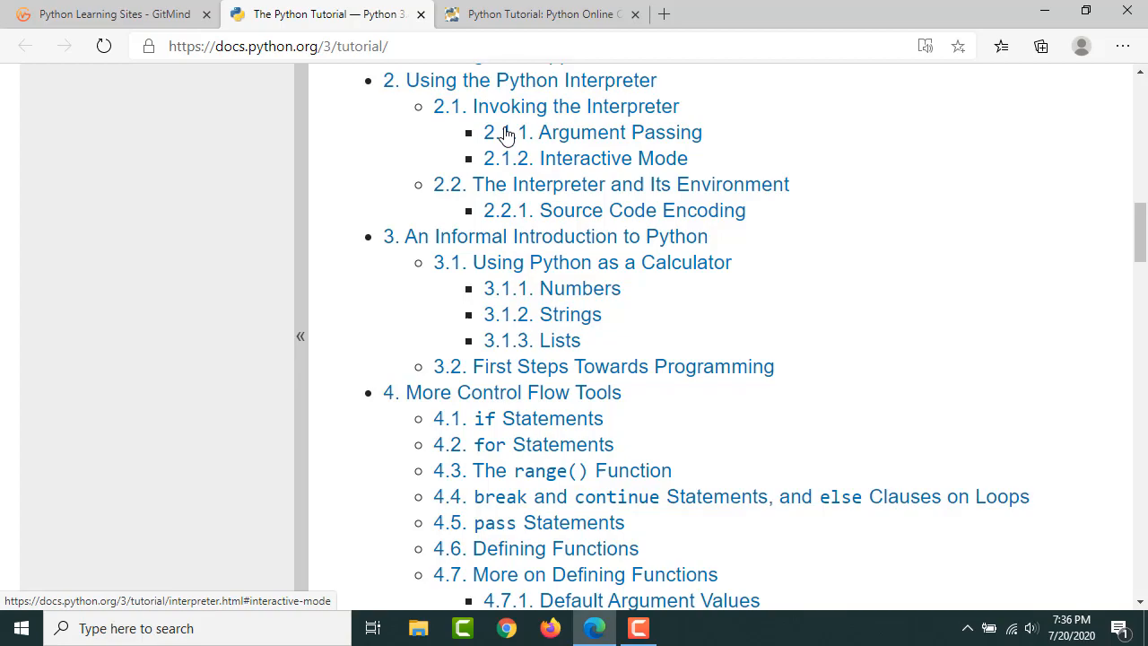
scroll("down", 3)
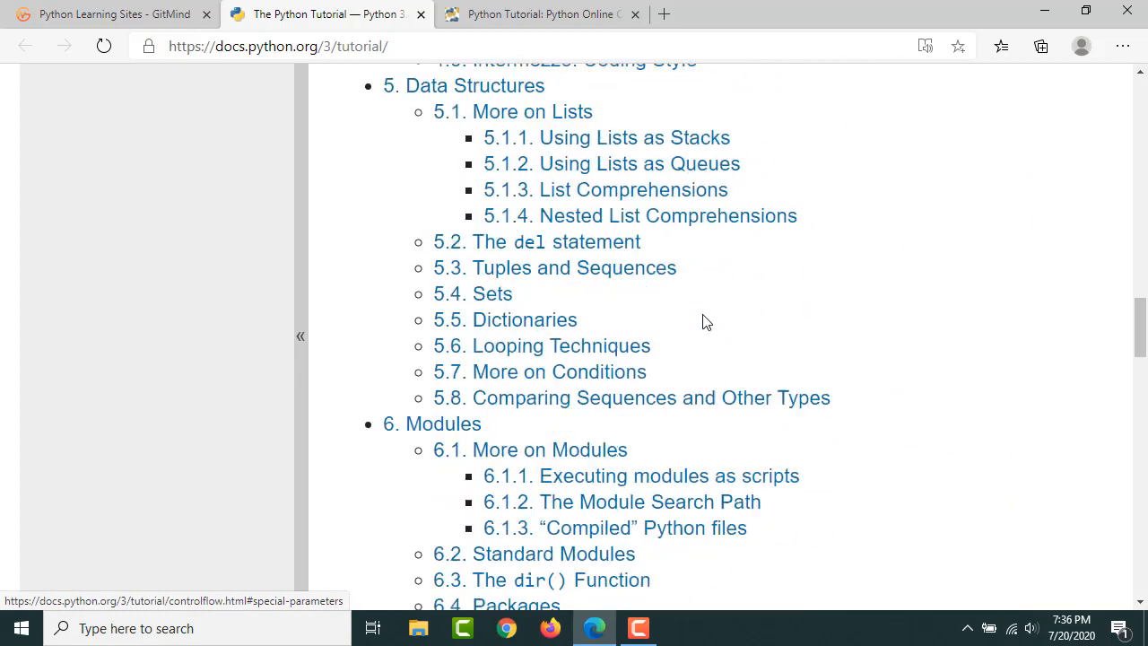
scroll("down", 3)
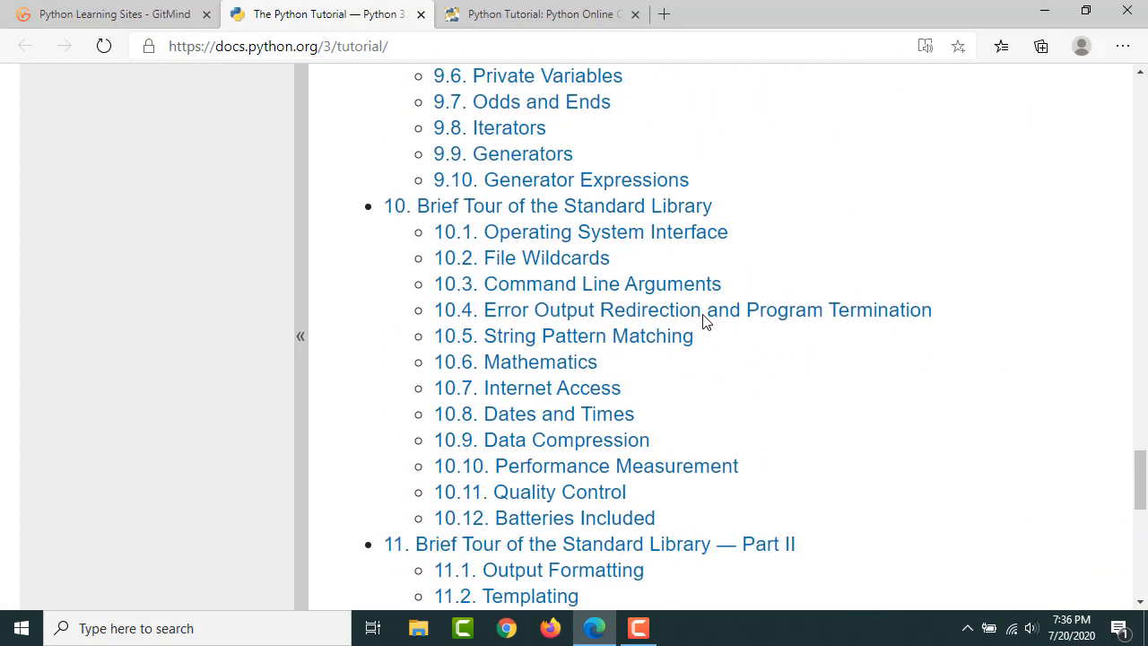
scroll("down", 3)
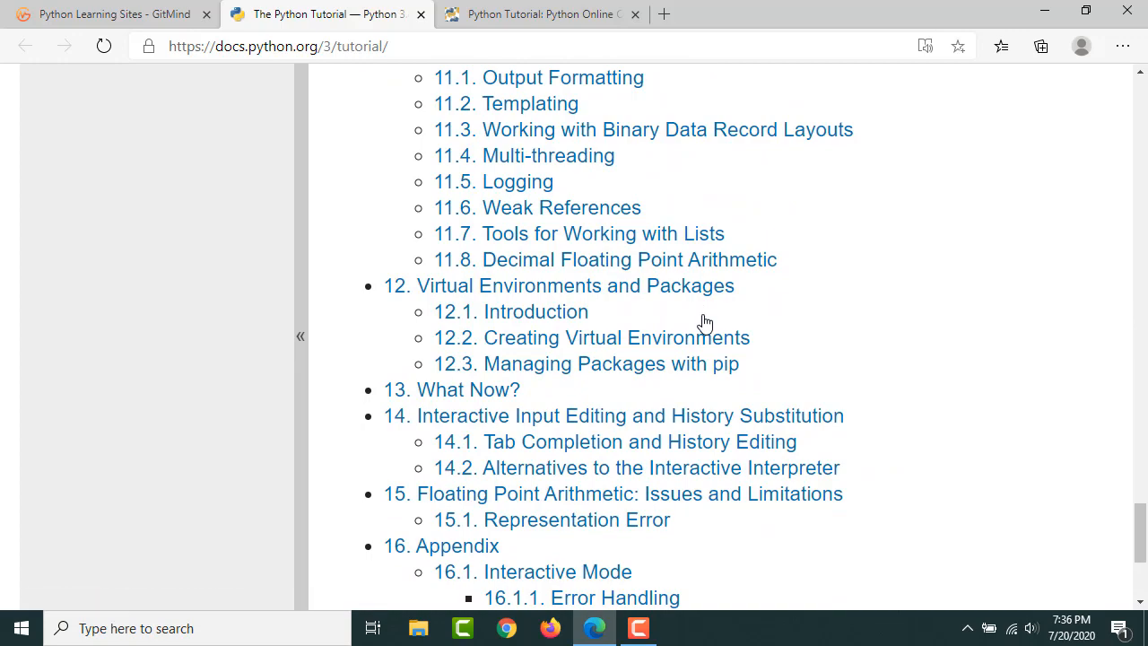
scroll("down", 3)
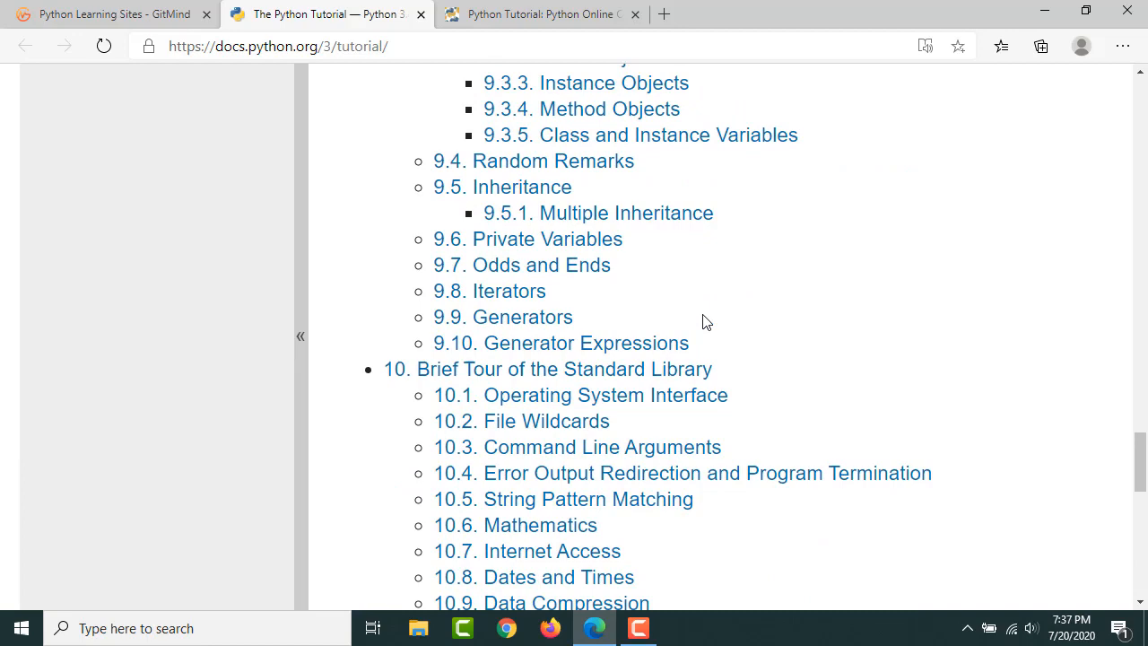
mouse_move(427, 27)
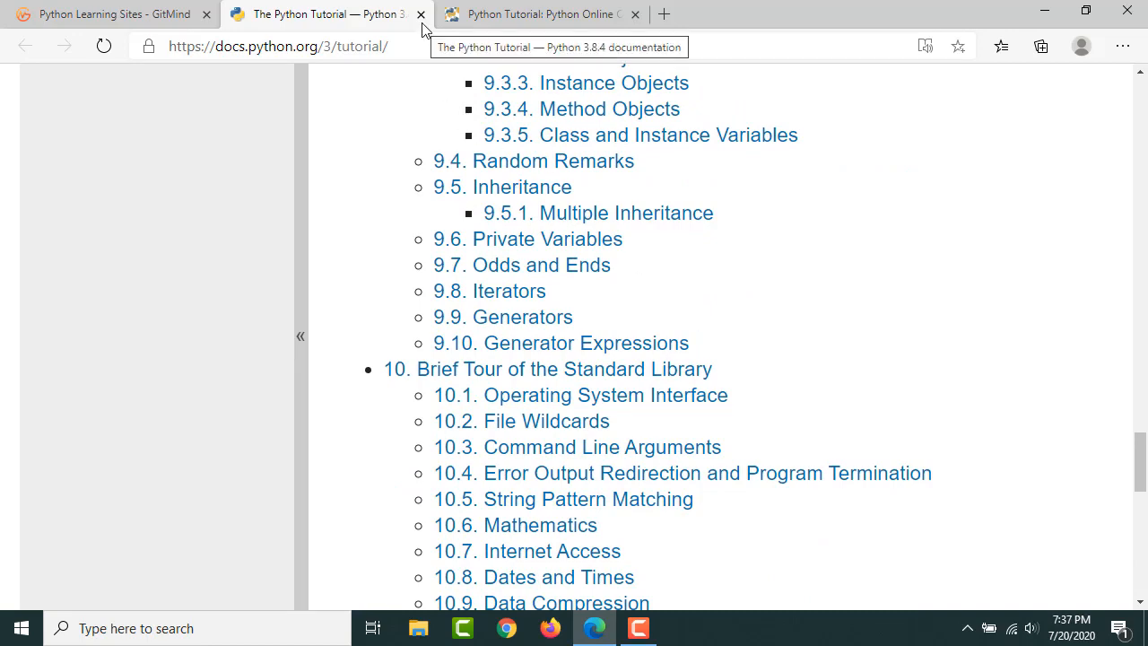
Step: From the mind map, open the A Byte of Python GitBook and browse its introduction and chapter list
left_click(116, 15)
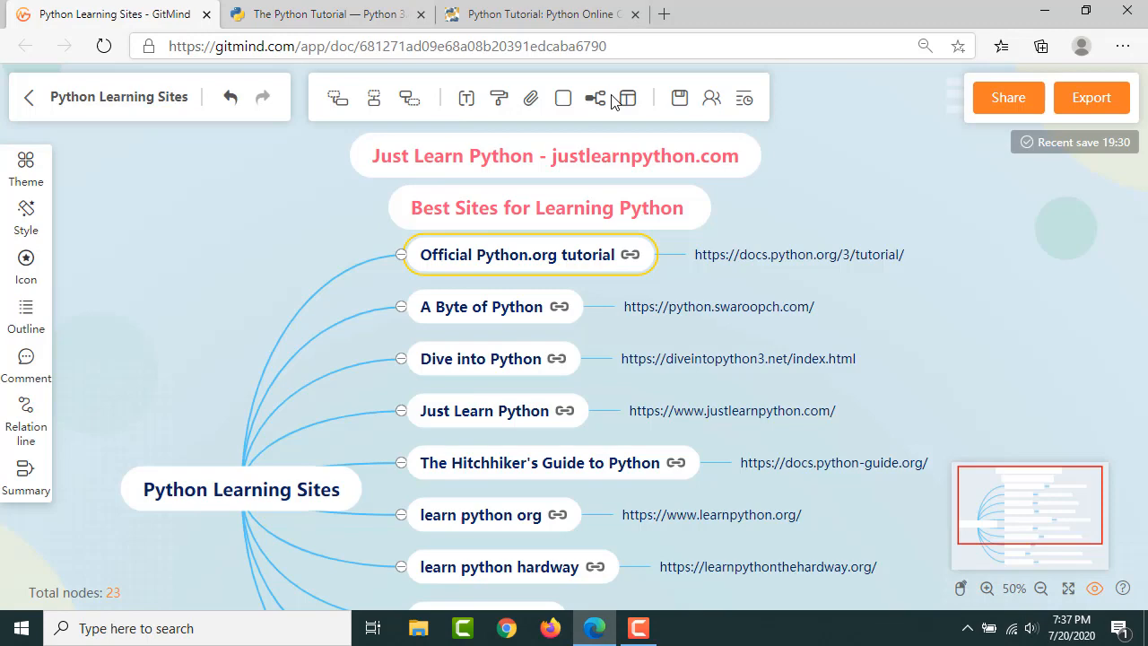
mouse_move(556, 309)
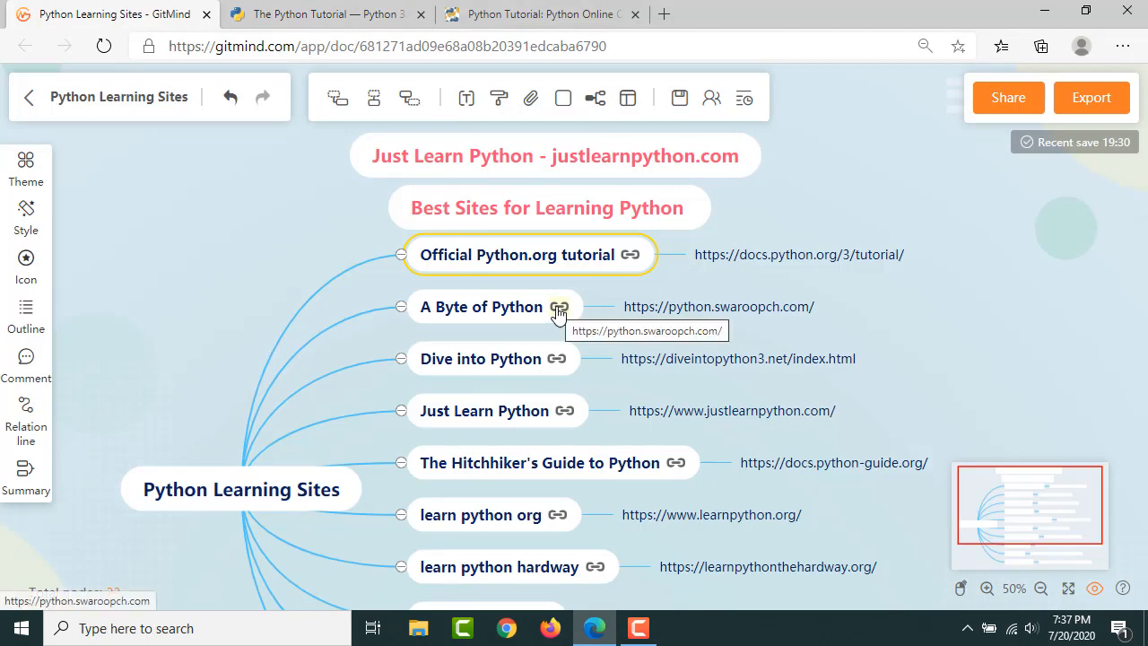
left_click(556, 307)
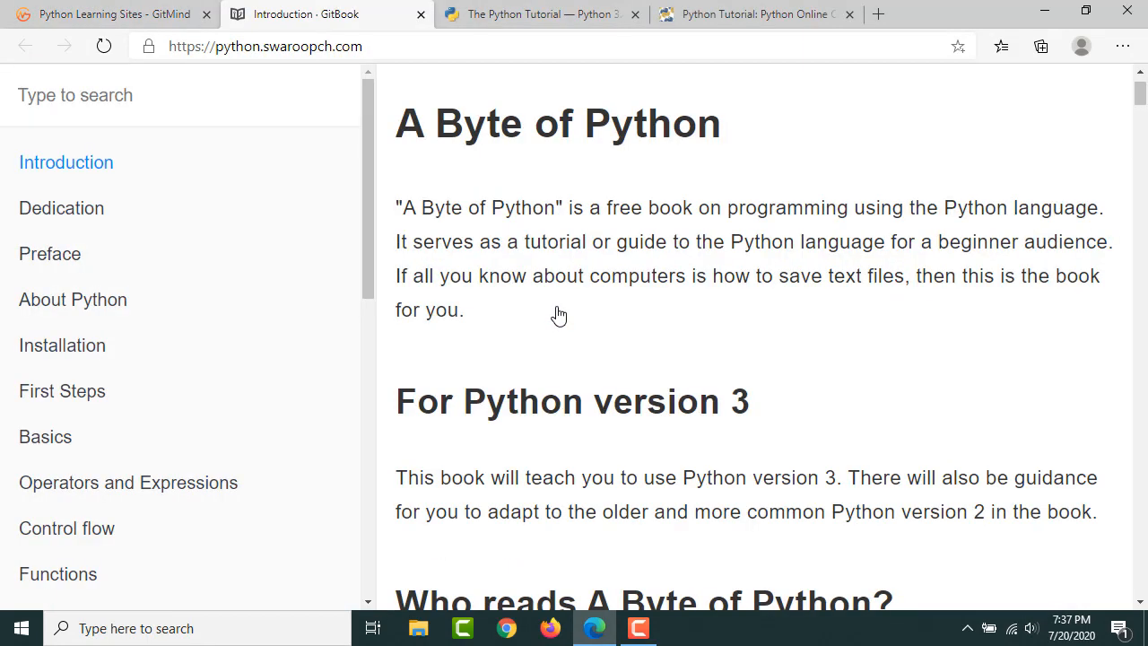
scroll("down", 3)
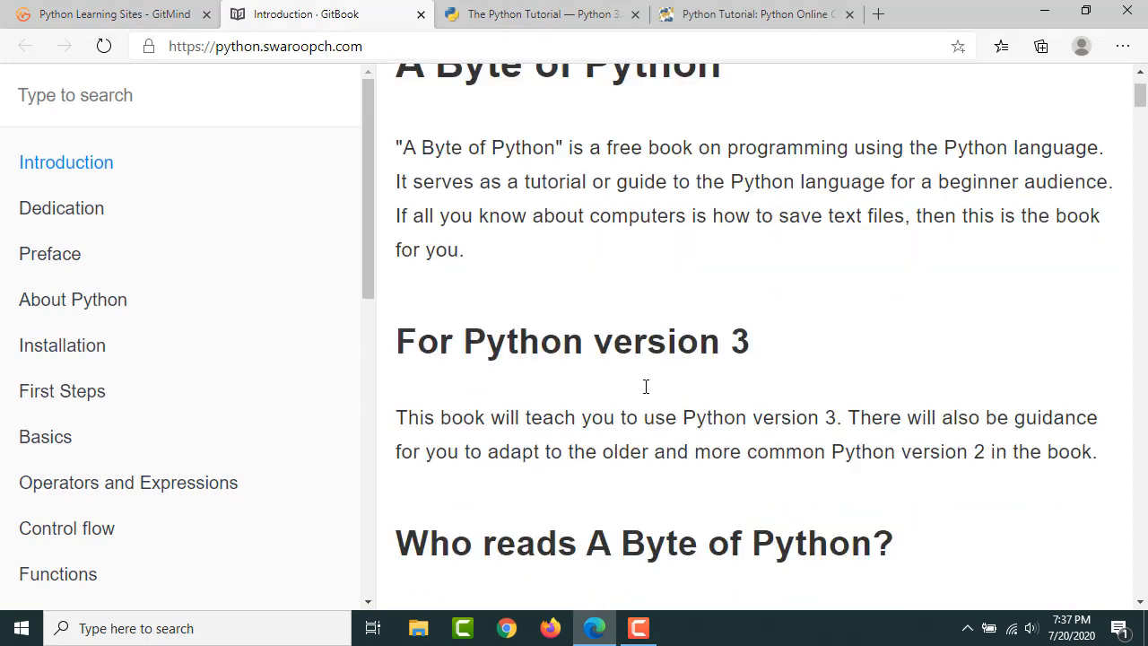
scroll("down", 3)
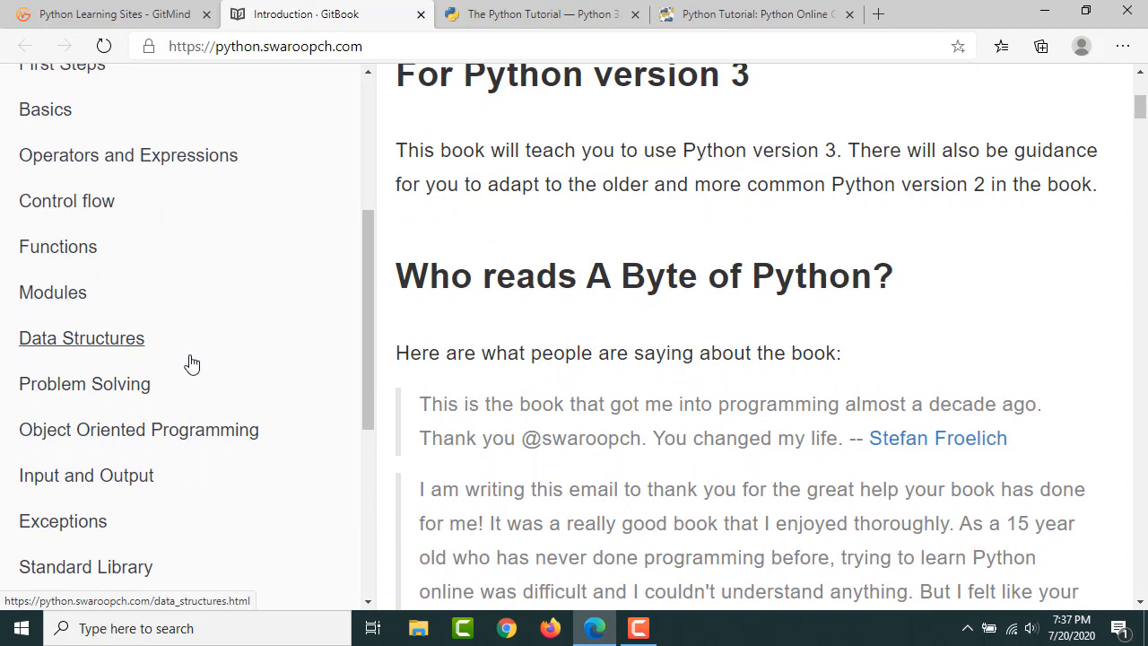
mouse_move(108, 16)
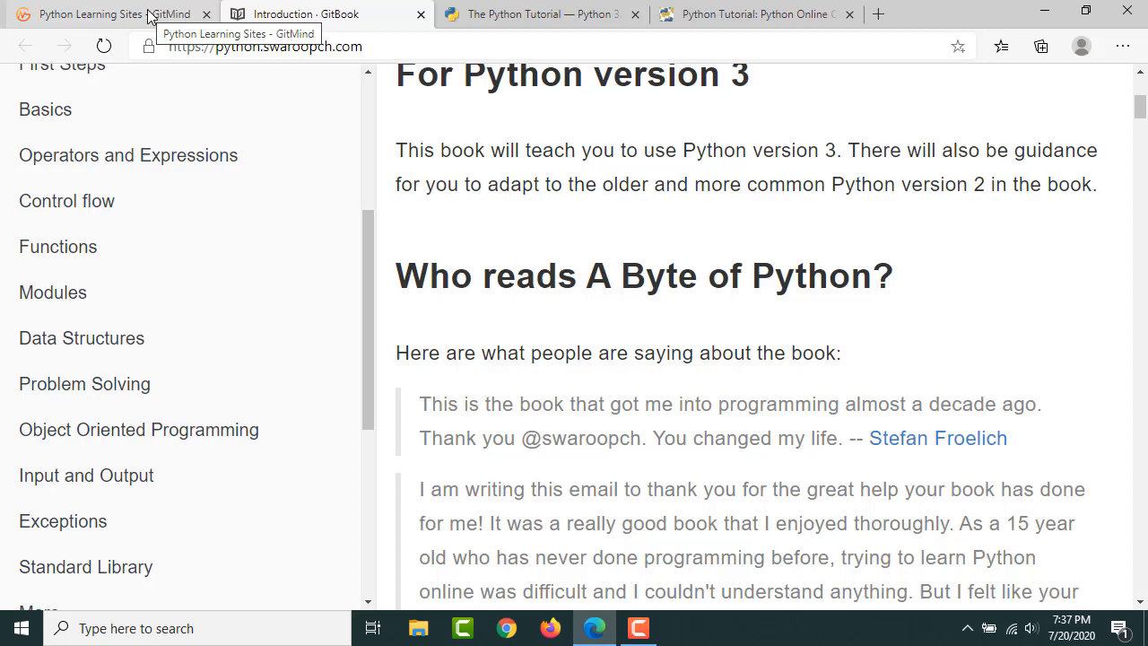
Step: From the mind map, open Dive Into Python 3 and scroll down its table of contents
left_click(99, 14)
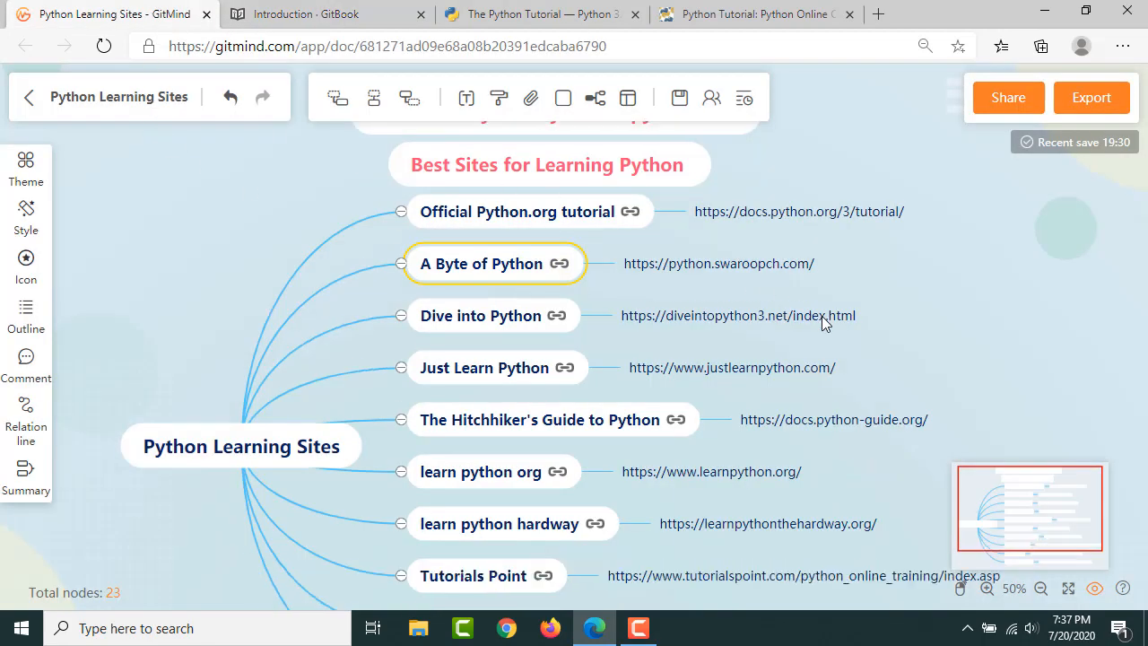
mouse_move(560, 323)
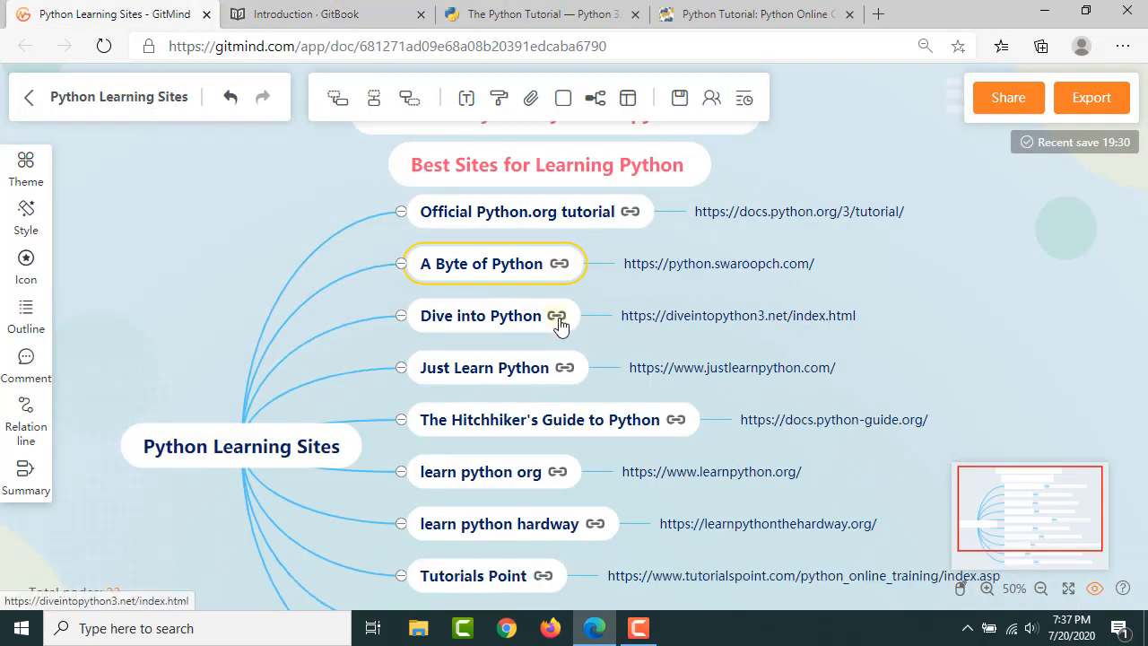
left_click(554, 316)
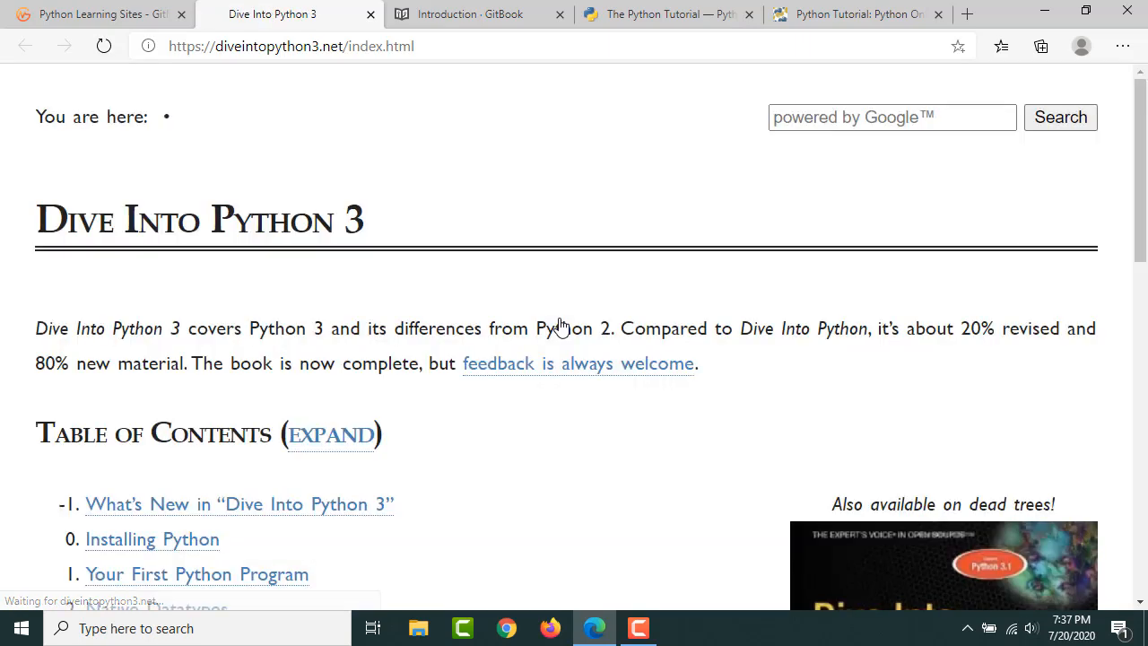
scroll("down", 3)
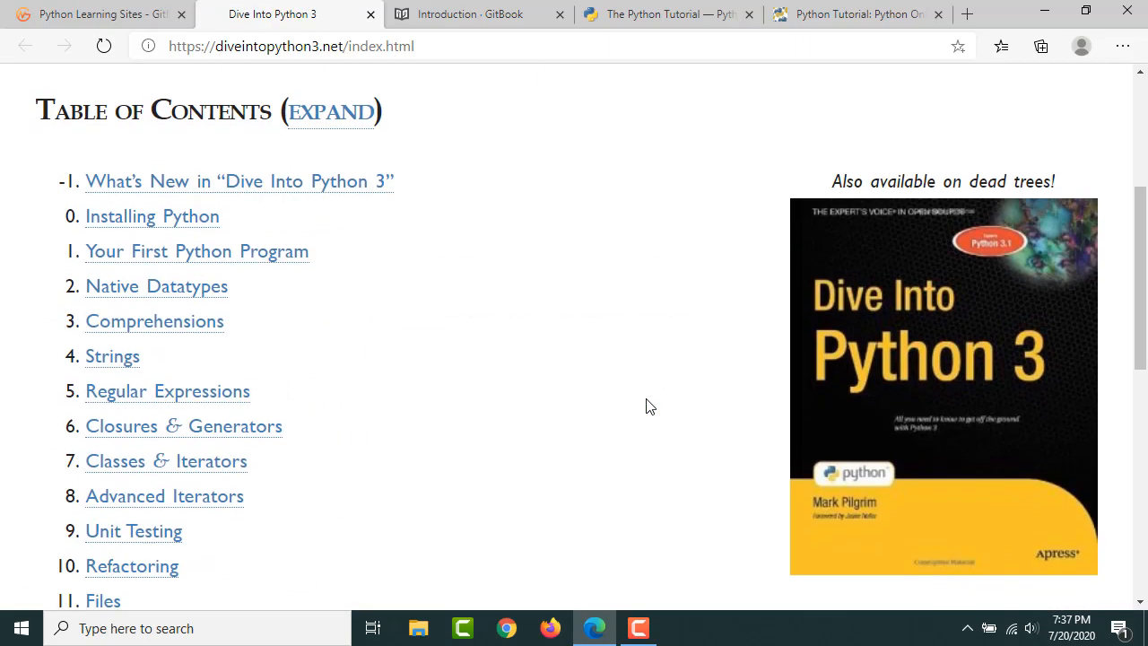
scroll("down", 3)
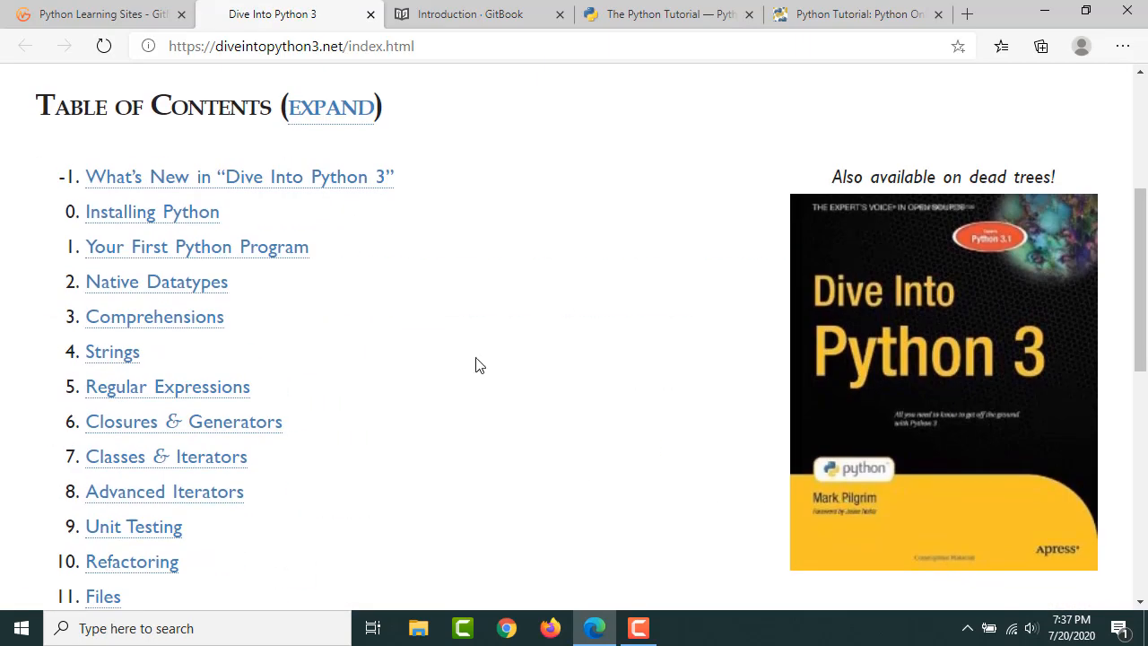
mouse_move(886, 298)
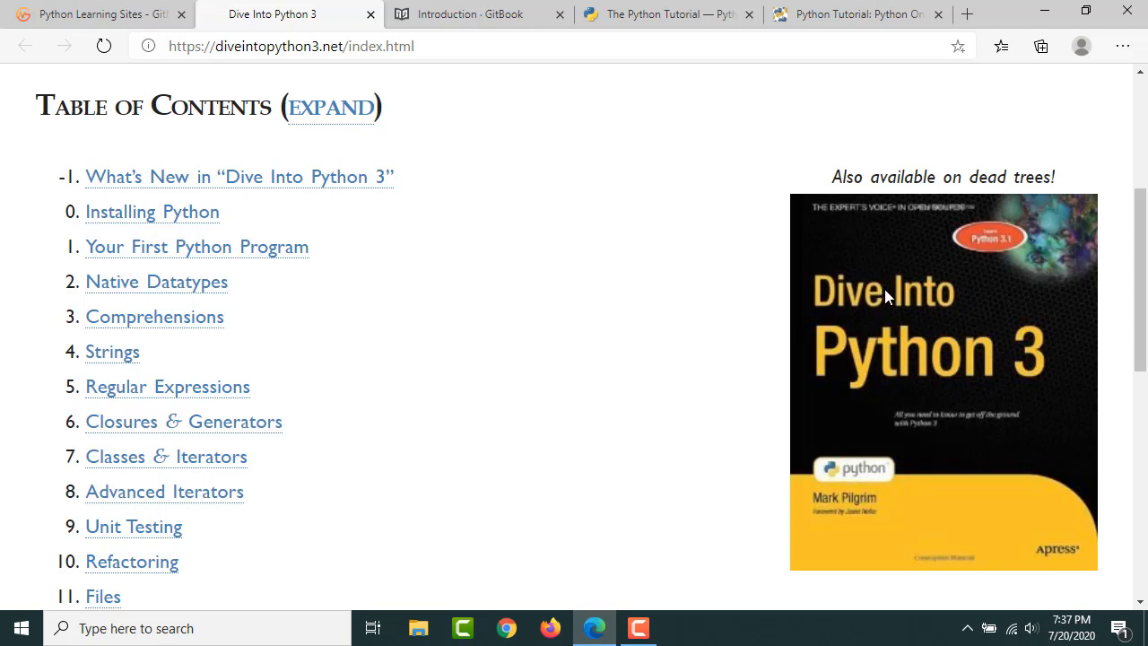
mouse_move(586, 297)
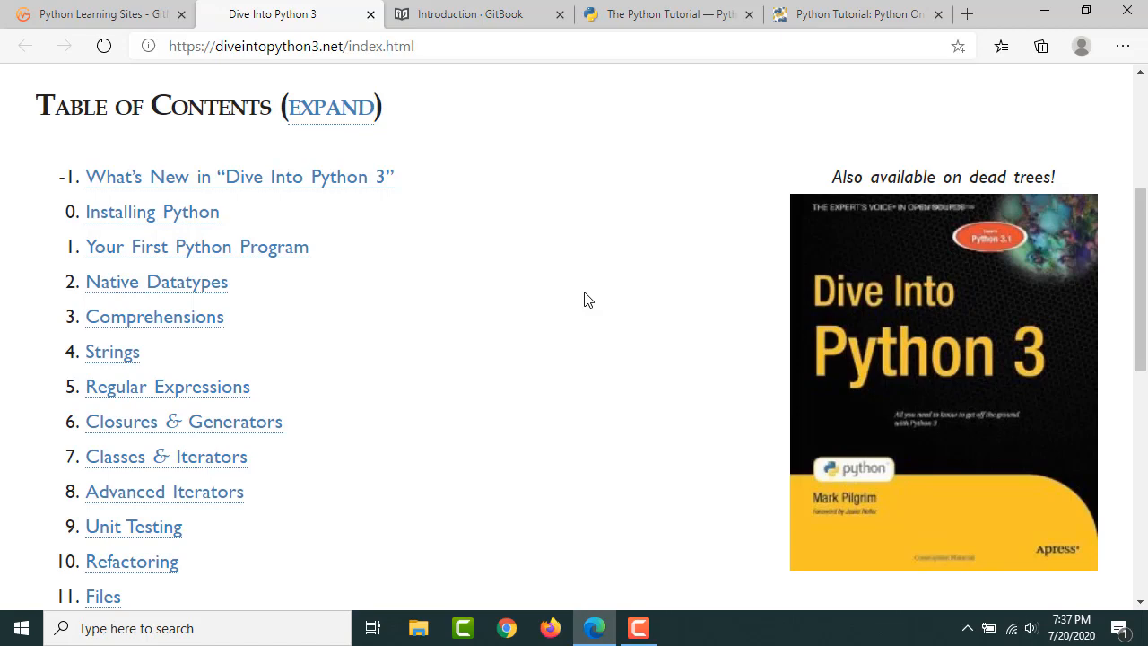
scroll("down", 3)
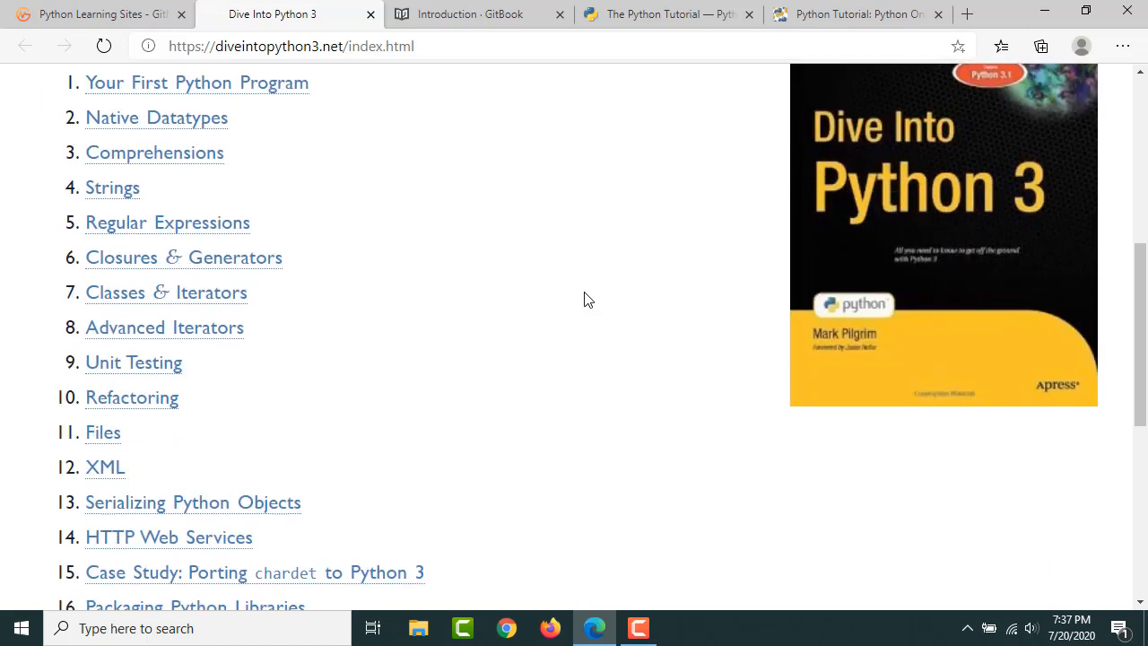
scroll("down", 3)
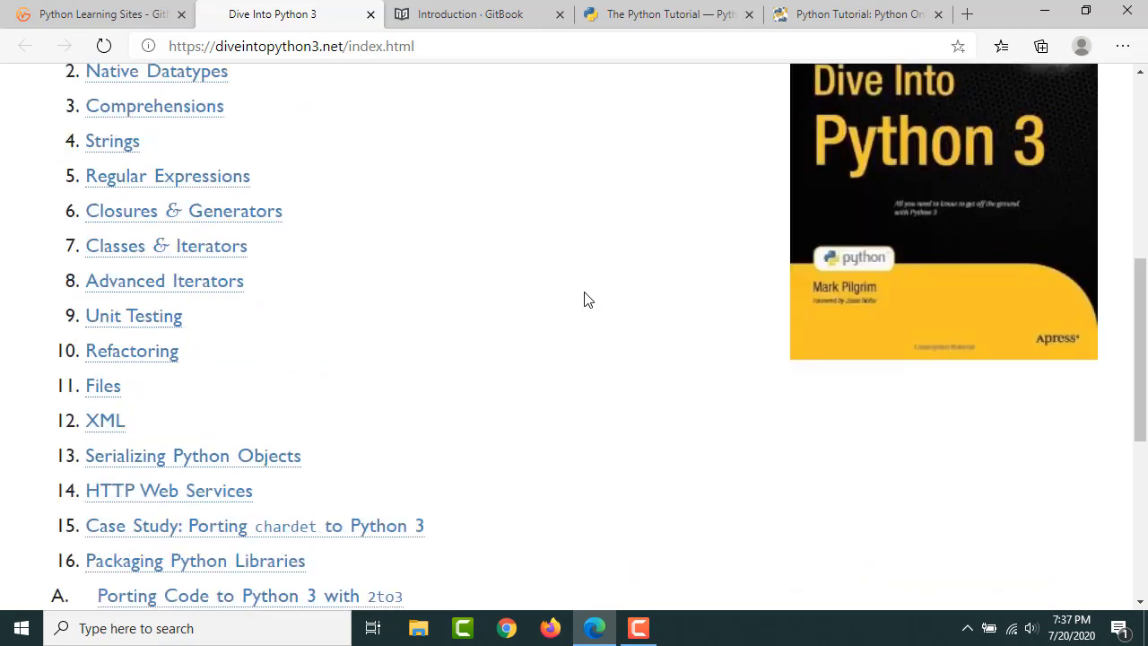
Step: From the mind map, open justlearnpython.com and scroll through its course tiles
left_click(107, 14)
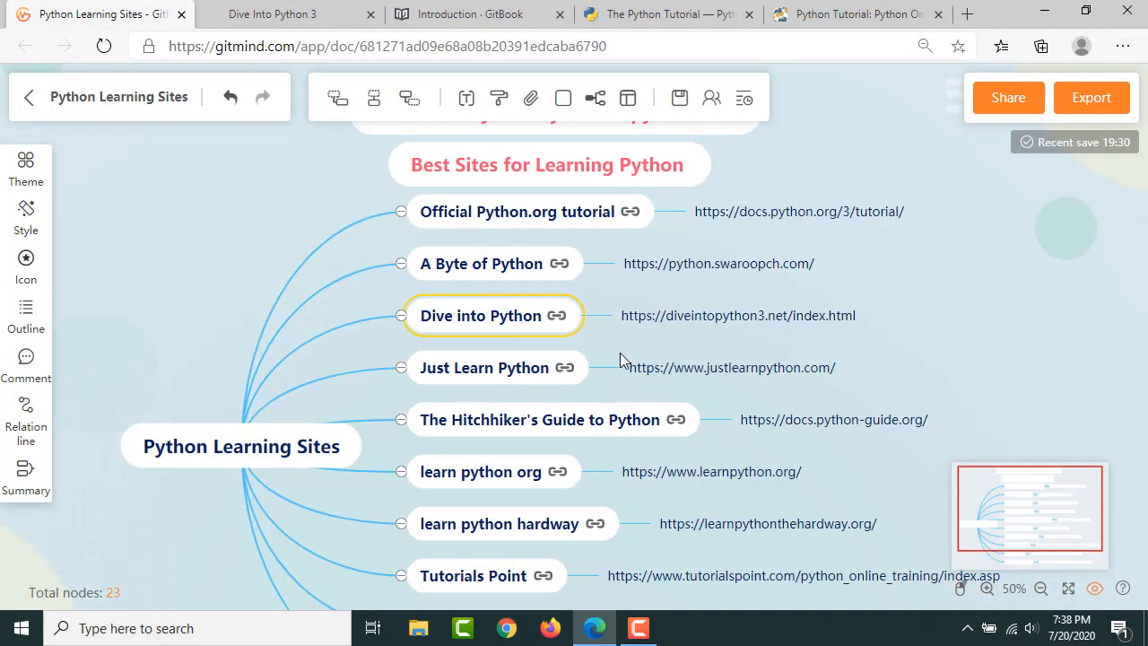
mouse_move(563, 379)
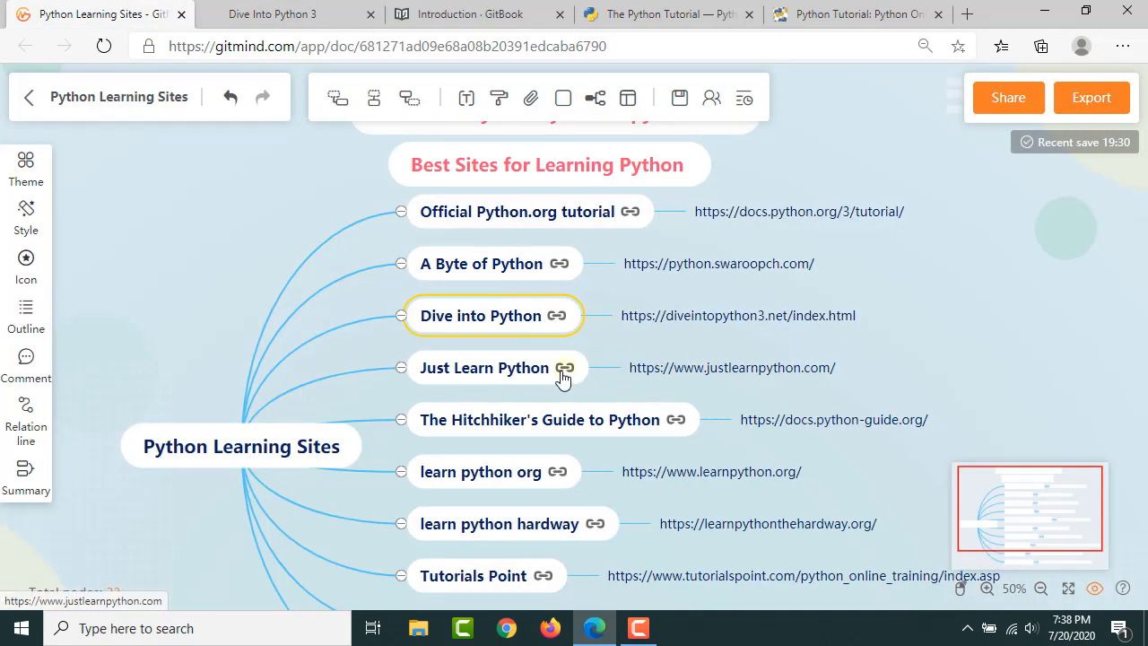
left_click(563, 367)
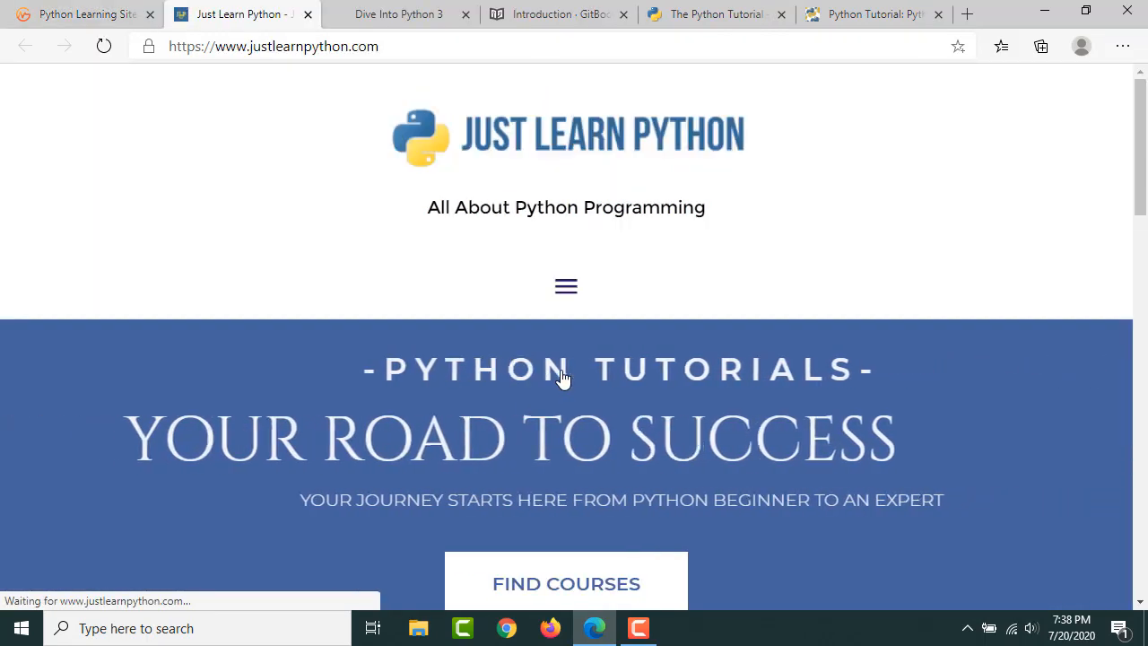
scroll("down", 3)
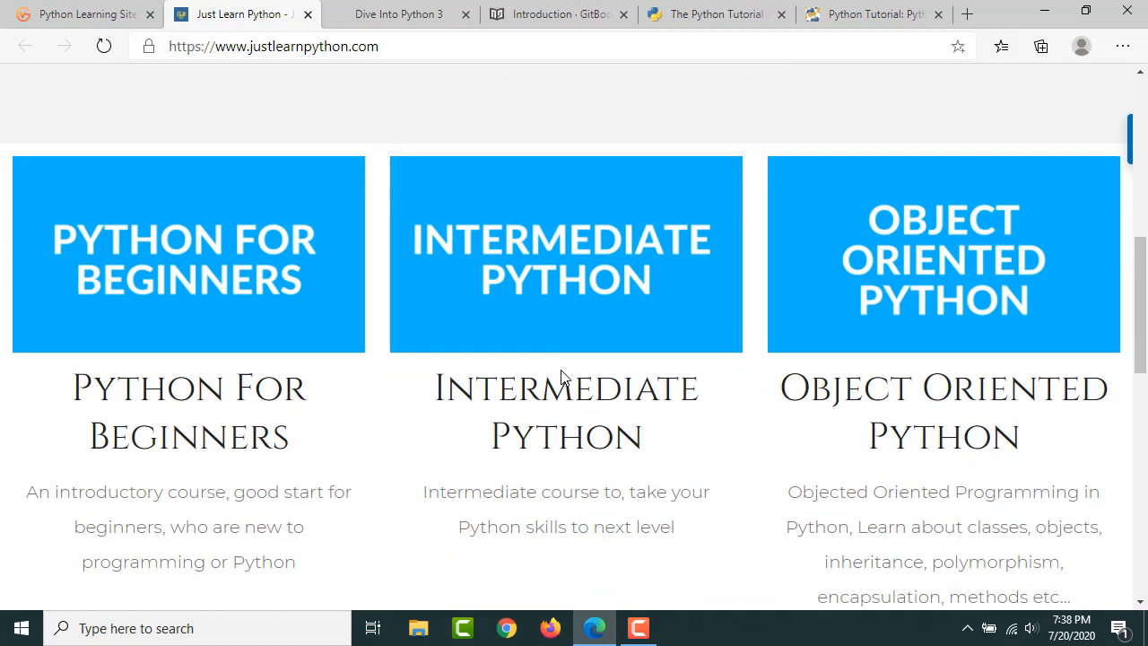
scroll("down", 3)
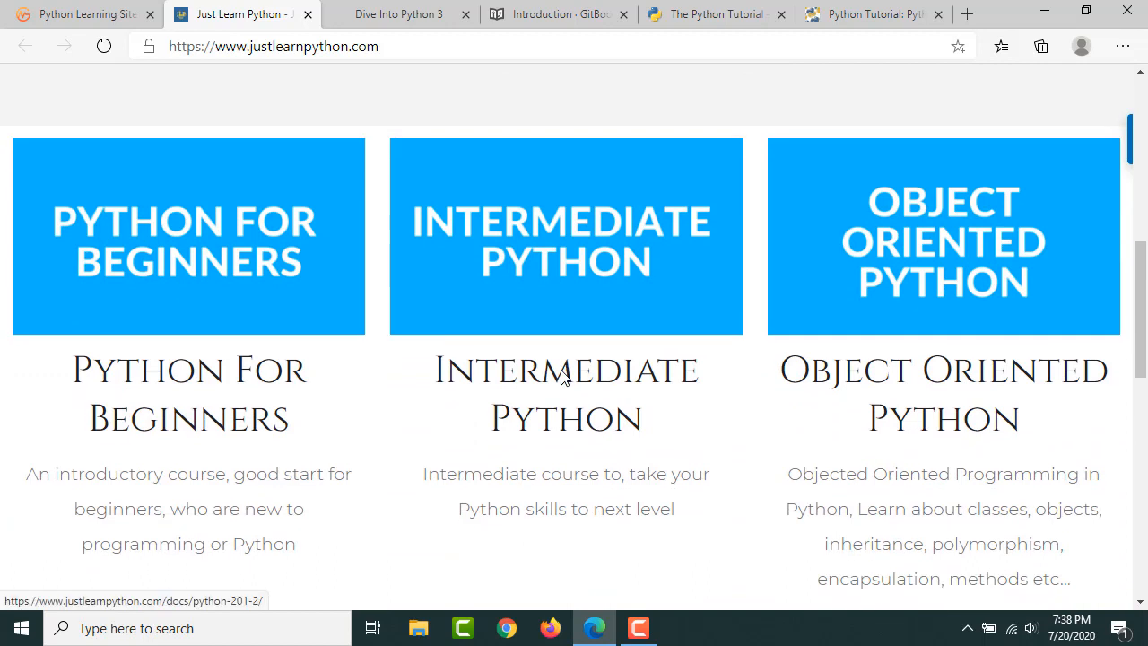
mouse_move(772, 277)
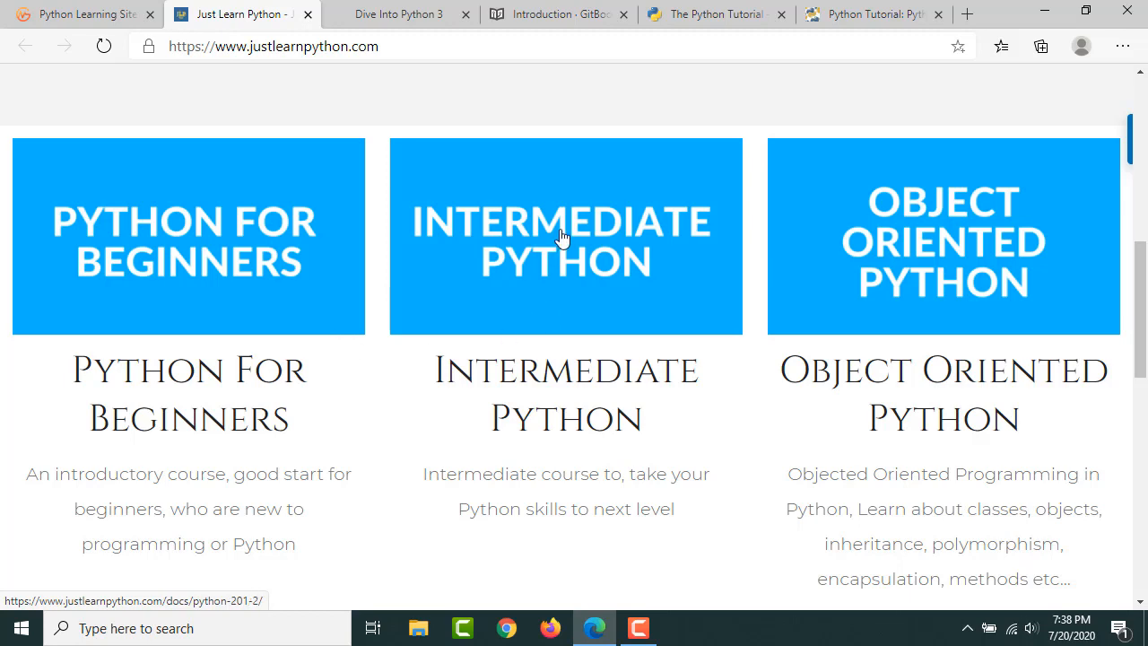
mouse_move(954, 249)
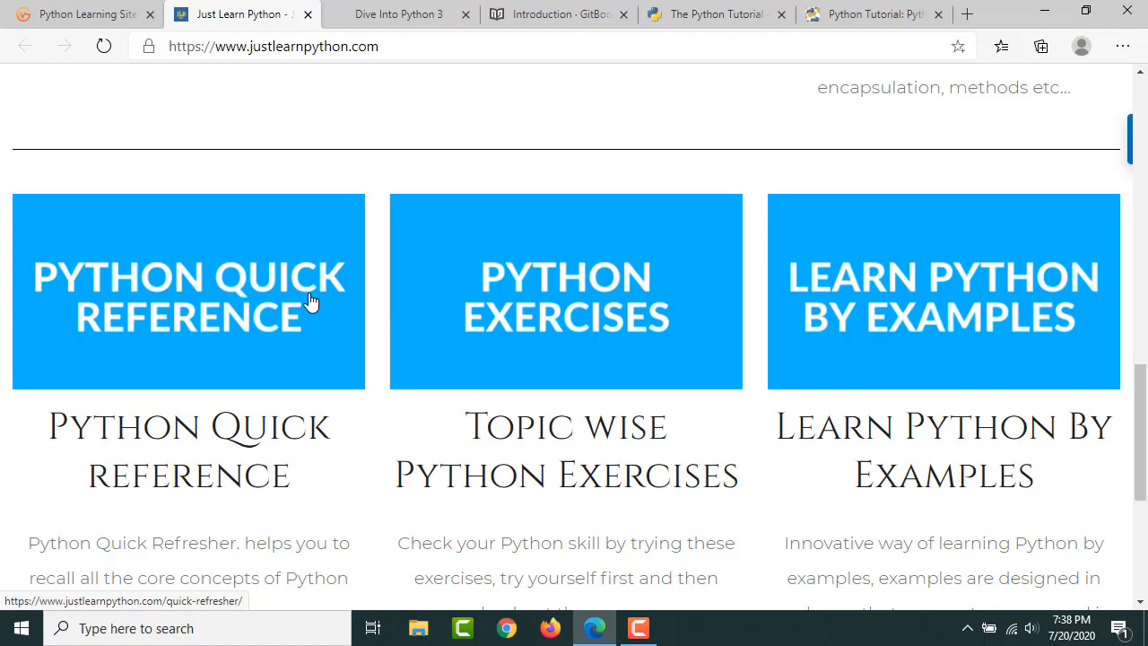
mouse_move(132, 42)
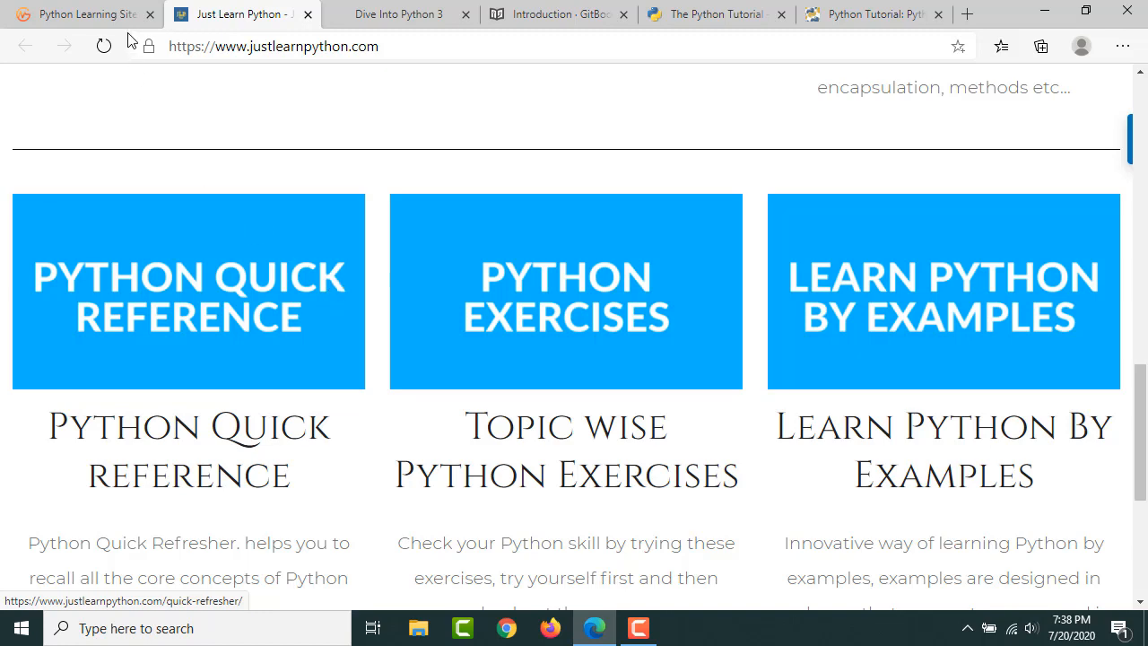
Step: Open The Hitchhiker's Guide to Python from its node, scroll the guide, then return to the mind map
left_click(80, 14)
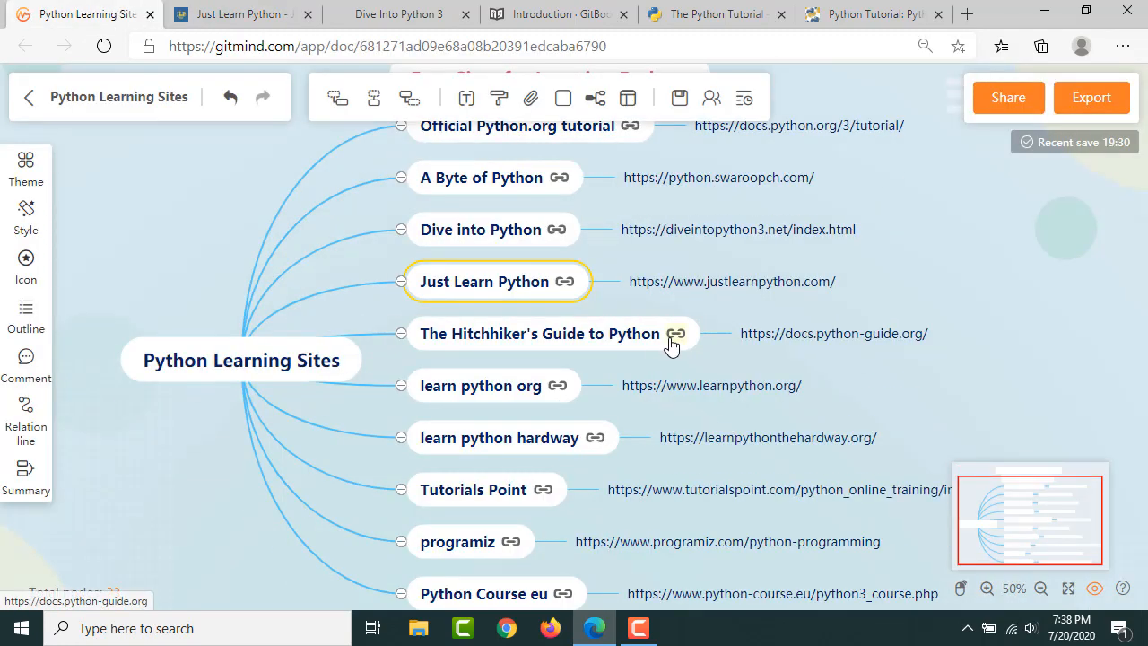
left_click(540, 333)
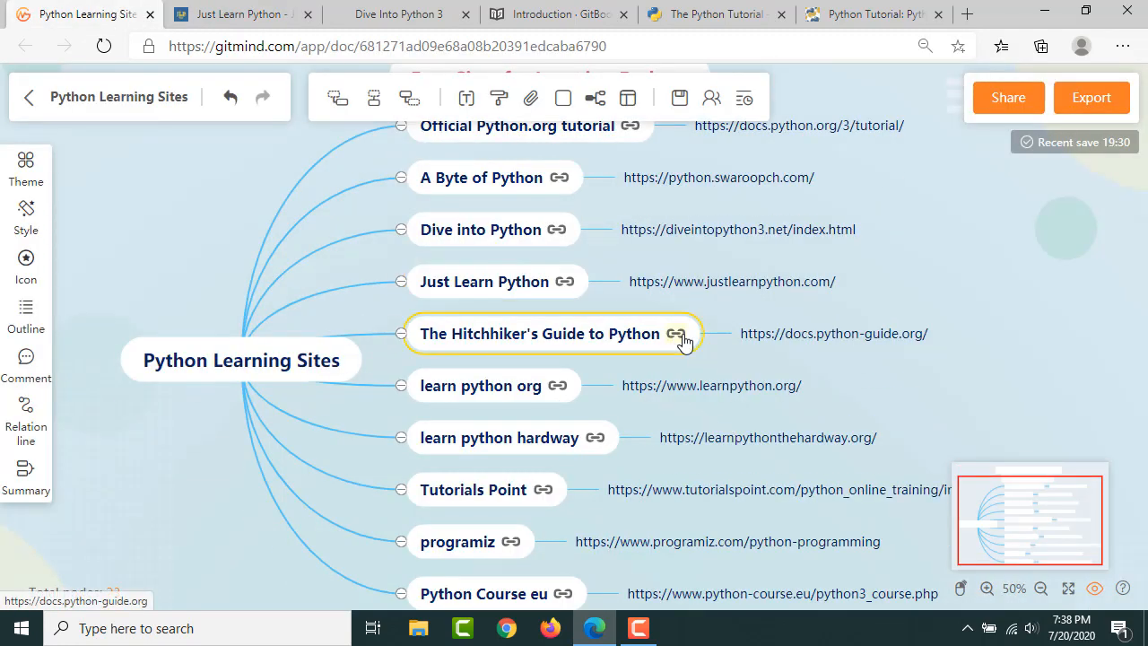
left_click(674, 334)
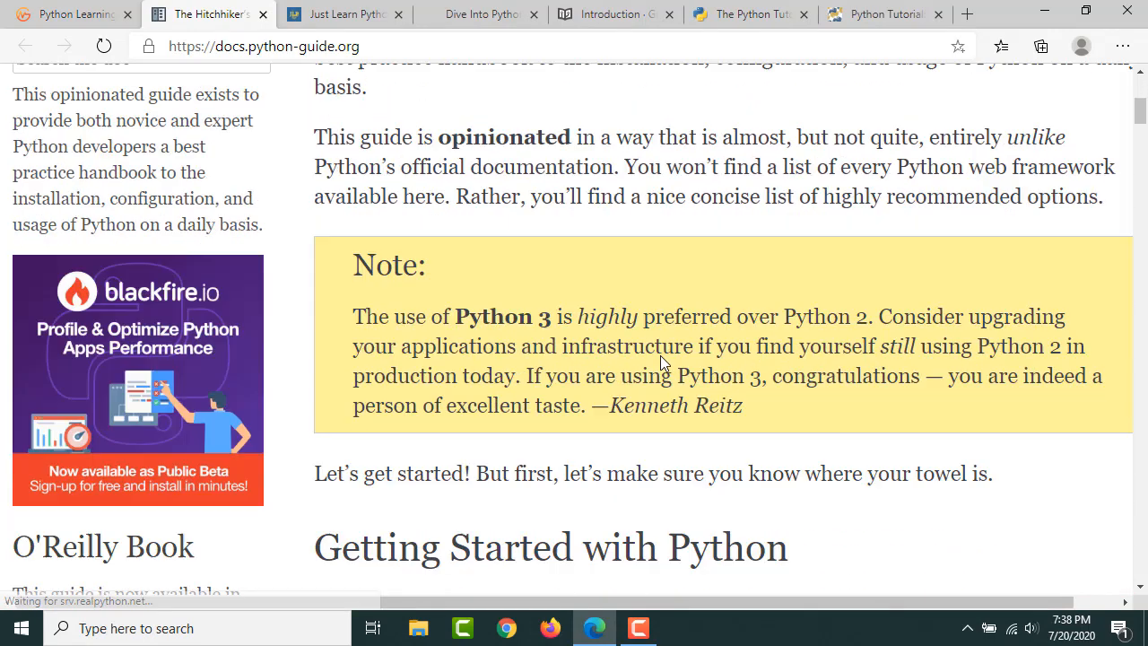
scroll("down", 3)
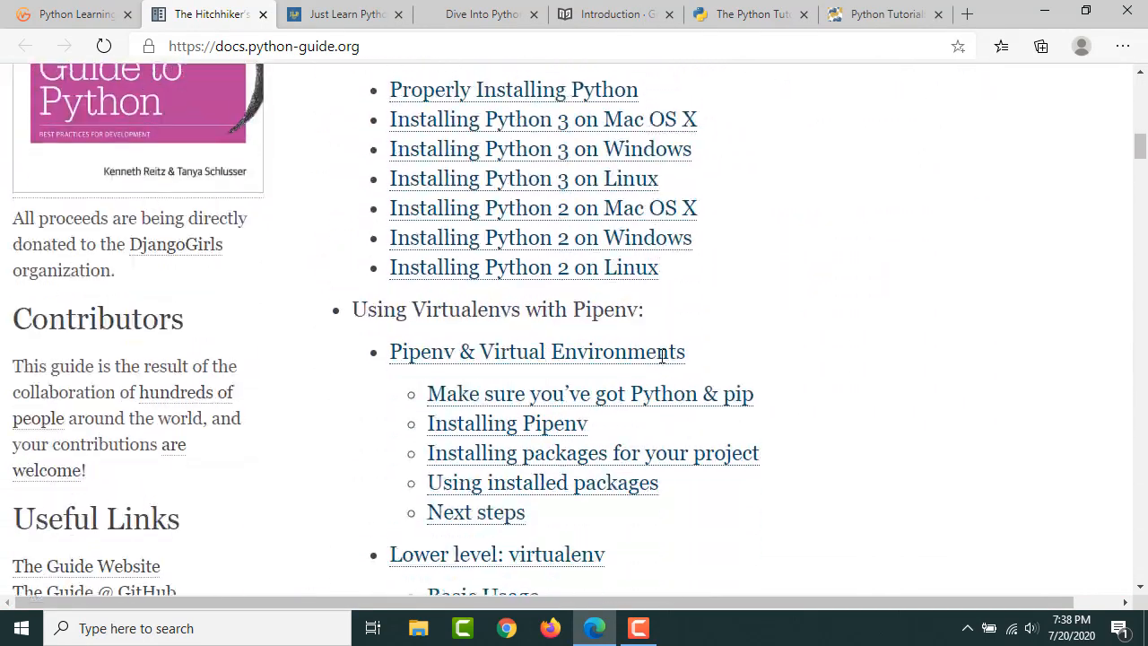
scroll("down", 3)
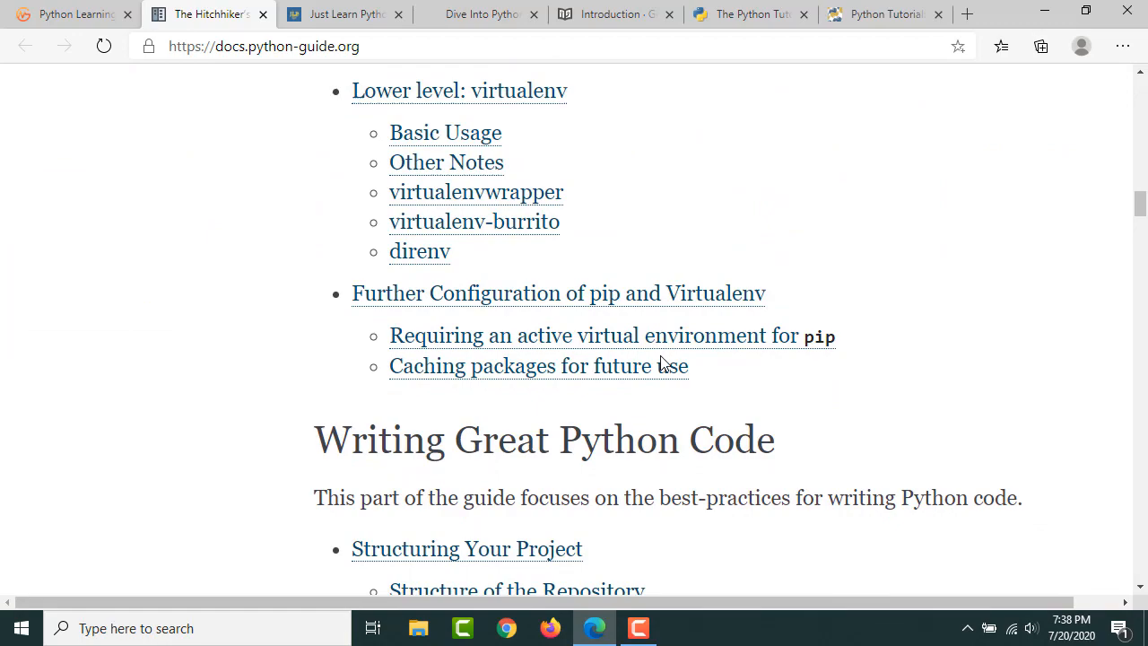
scroll("down", 3)
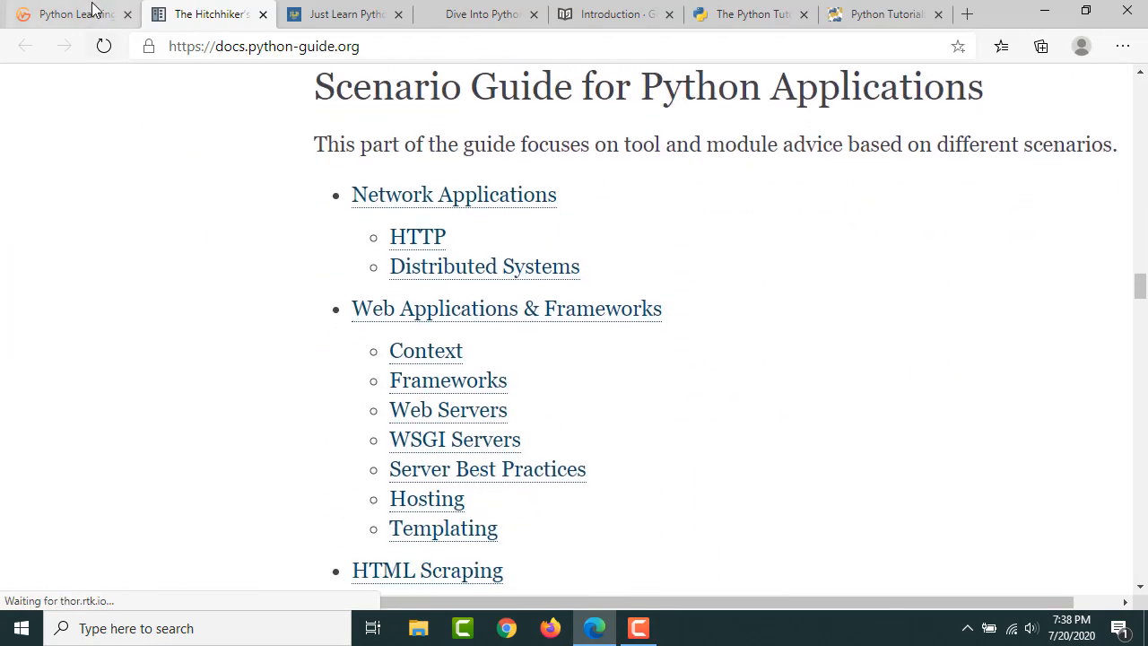
left_click(68, 14)
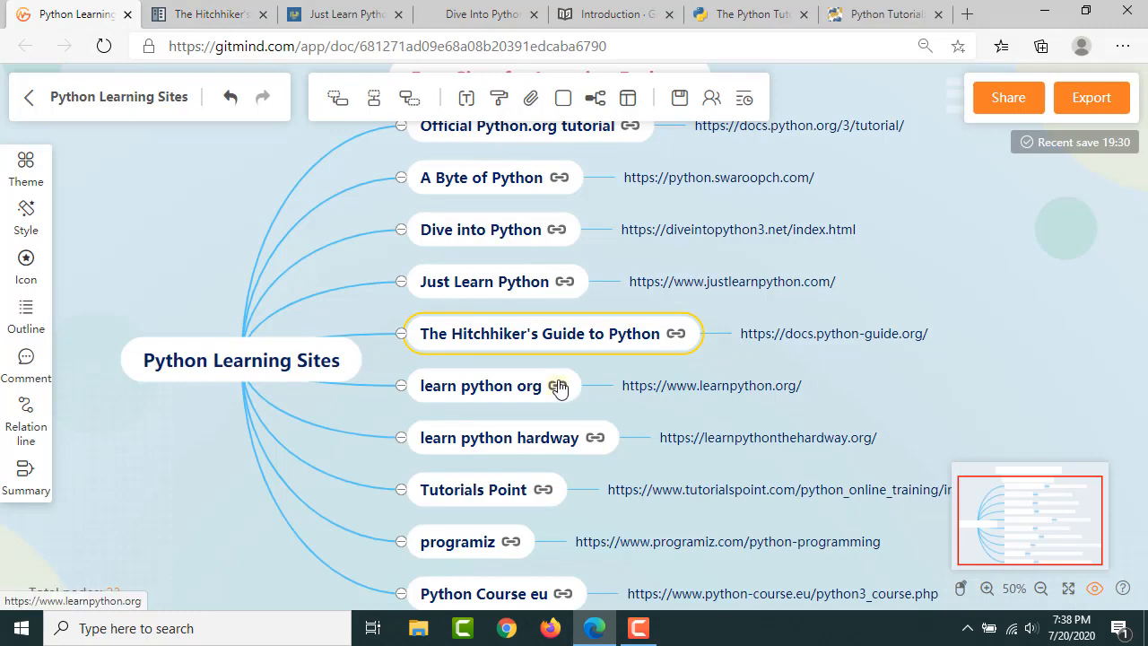
Step: Open learnpython.org from its node link and scroll through its tutorial chapter lists
left_click(554, 386)
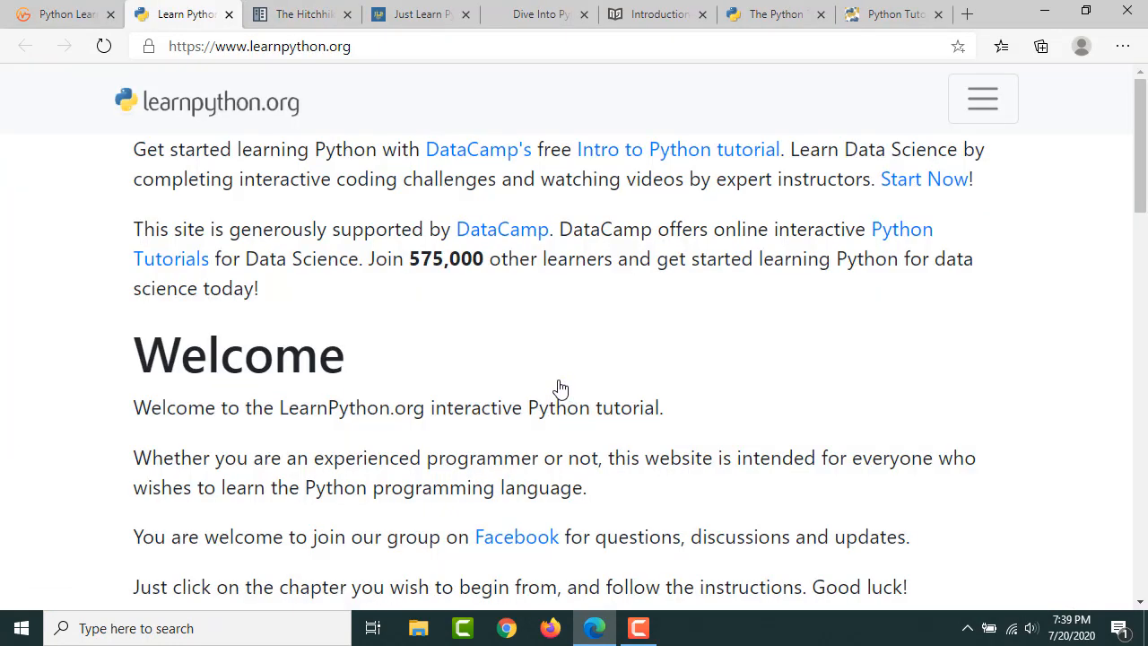
scroll("down", 3)
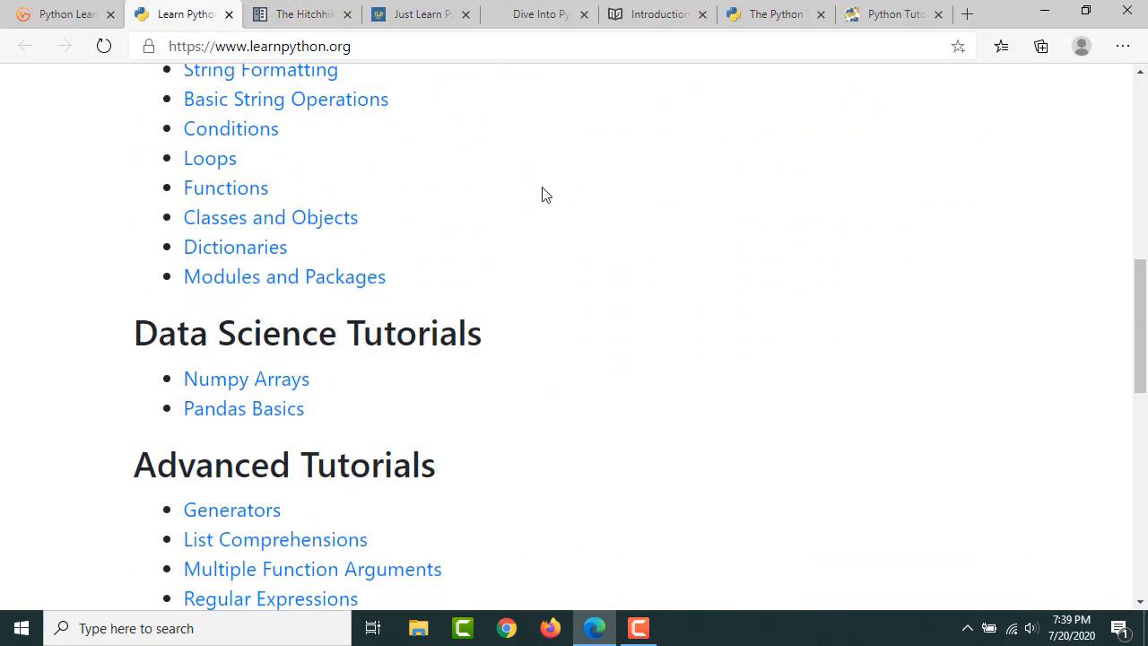
scroll("up", 3)
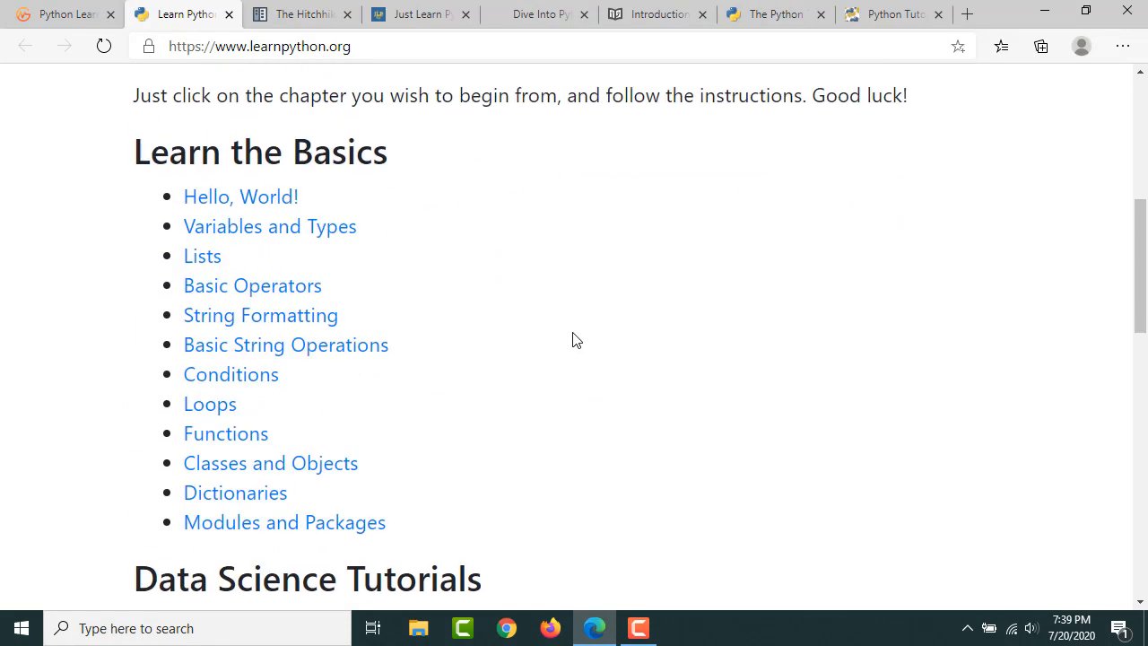
scroll("down", 3)
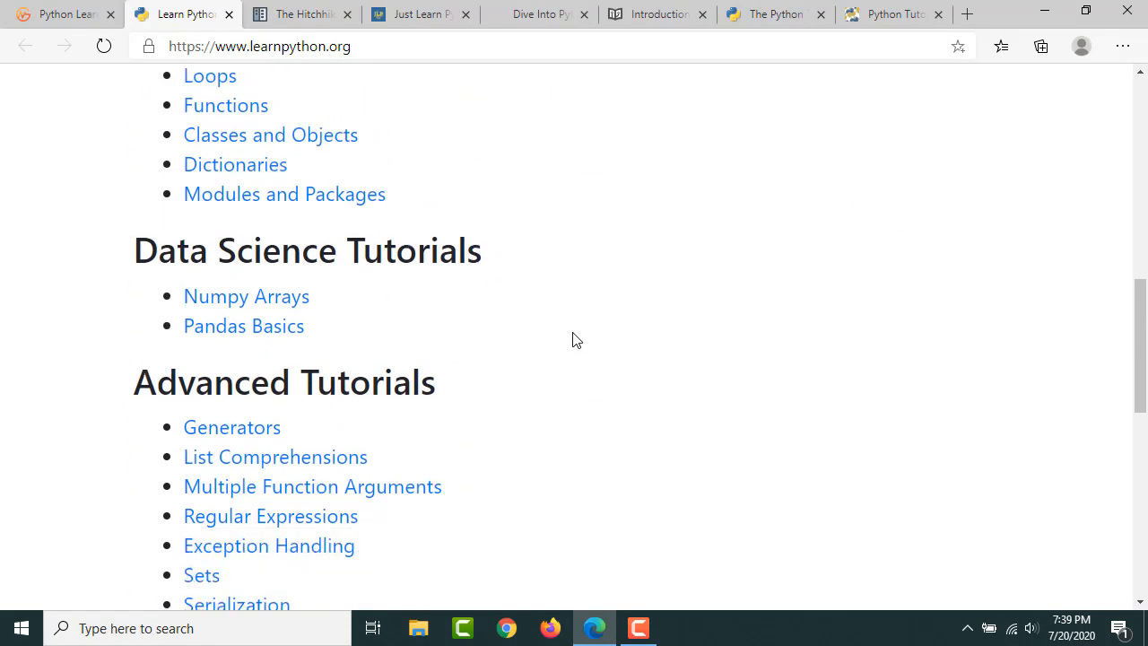
scroll("down", 3)
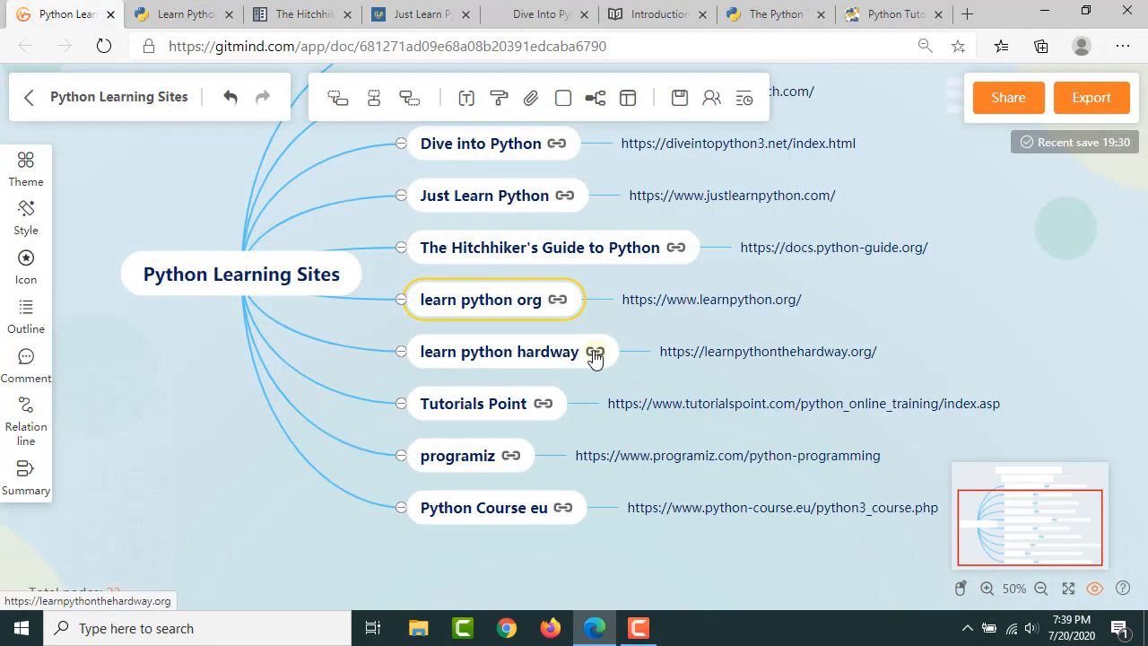
Step: Open learnpythonthehardway.org from its node link and scroll down the course page
left_click(592, 351)
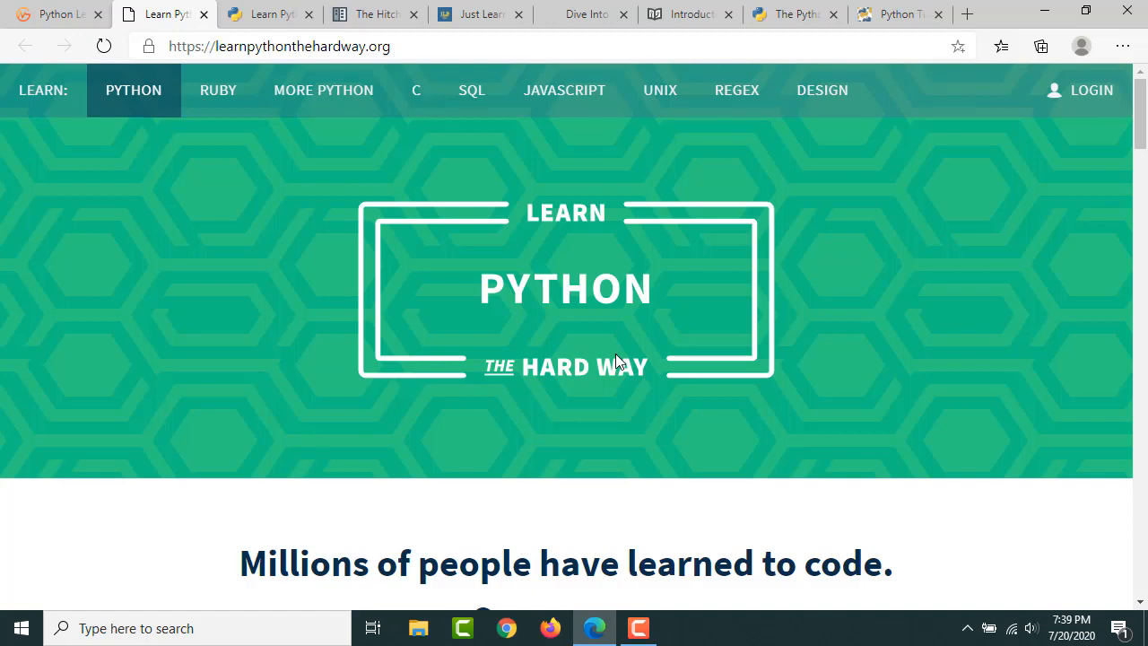
scroll("down", 3)
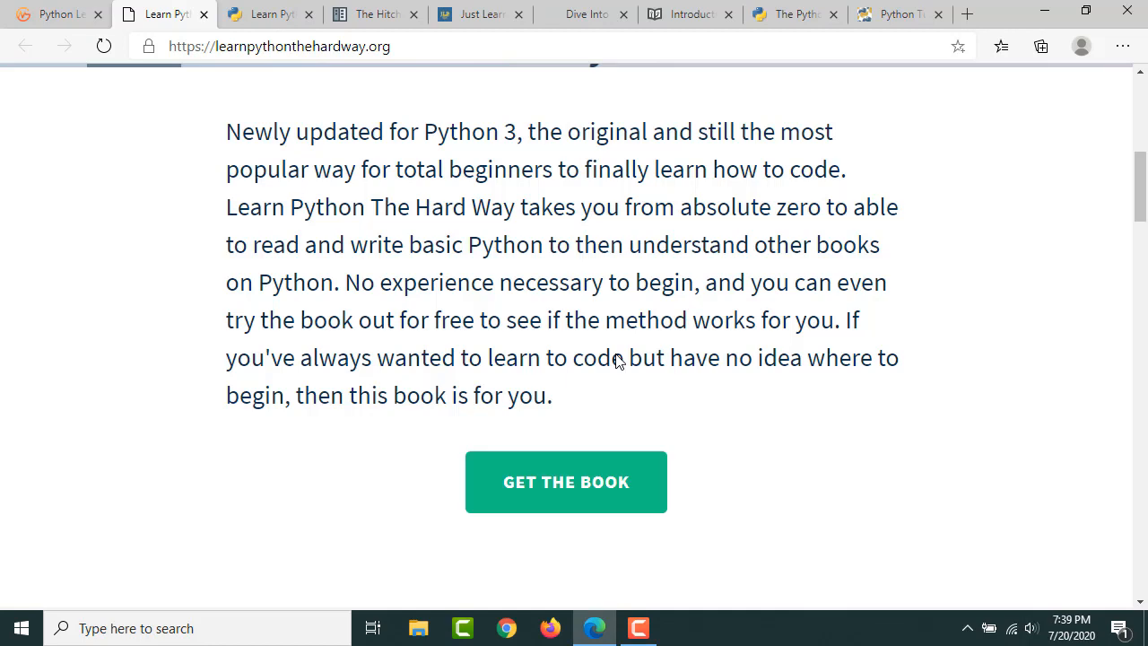
scroll("down", 3)
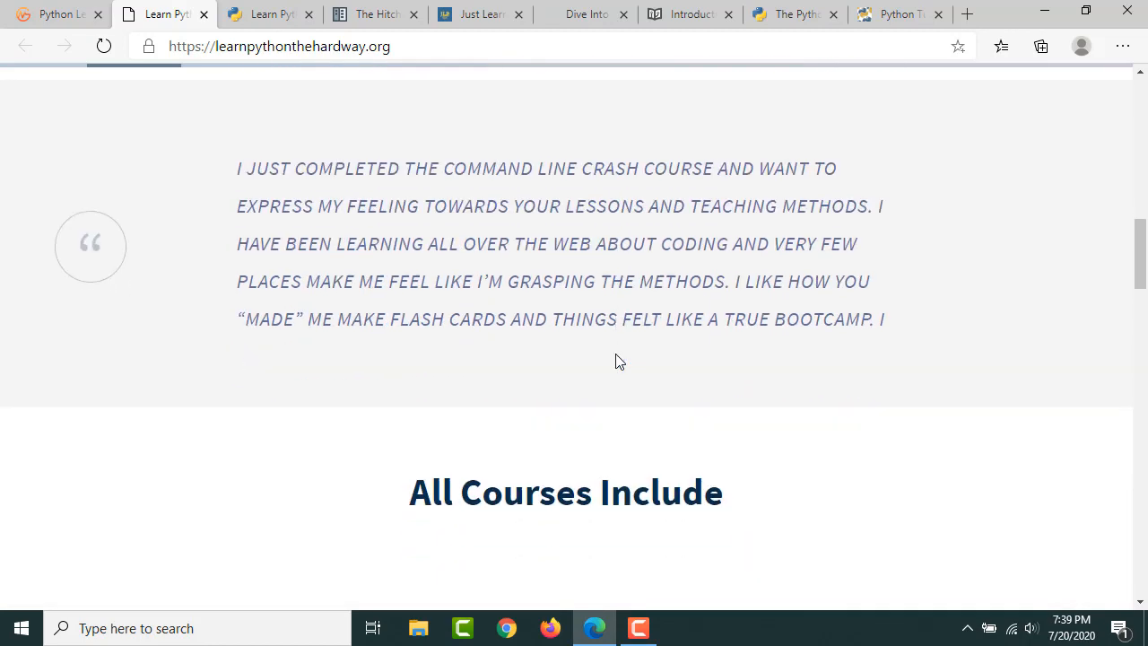
scroll("down", 3)
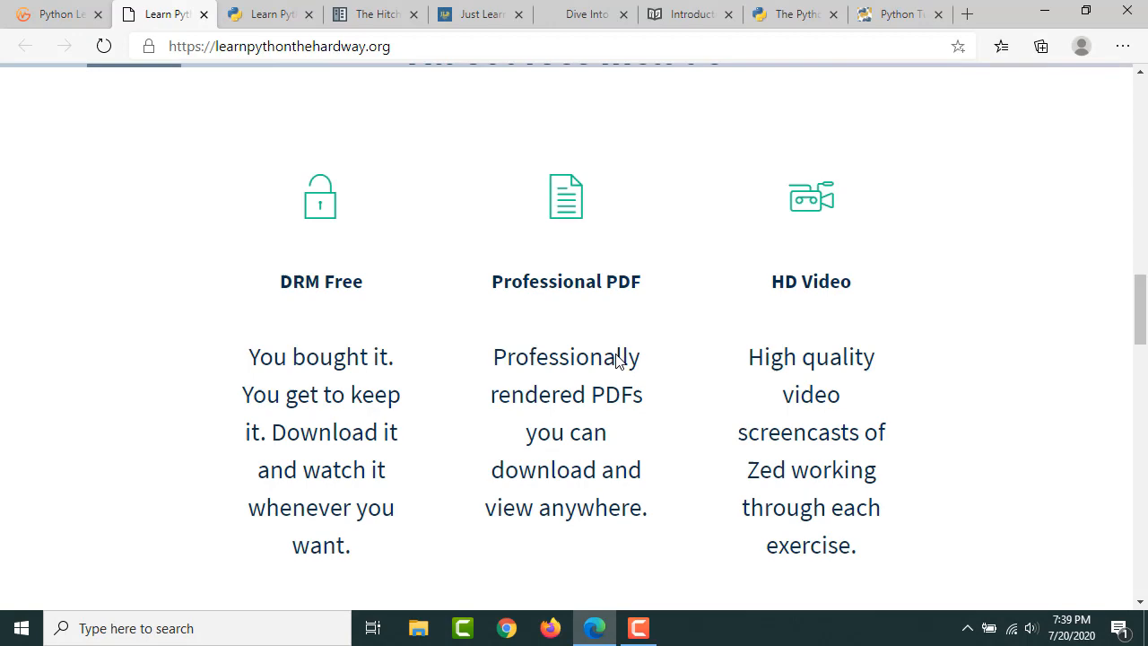
scroll("down", 3)
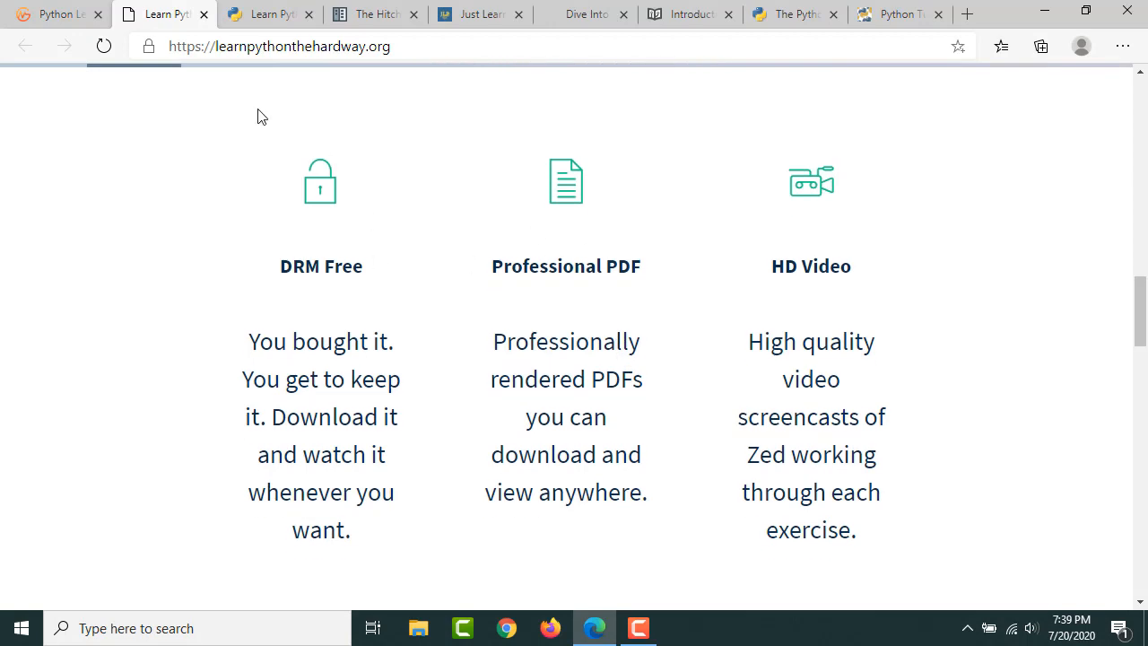
scroll("down", 3)
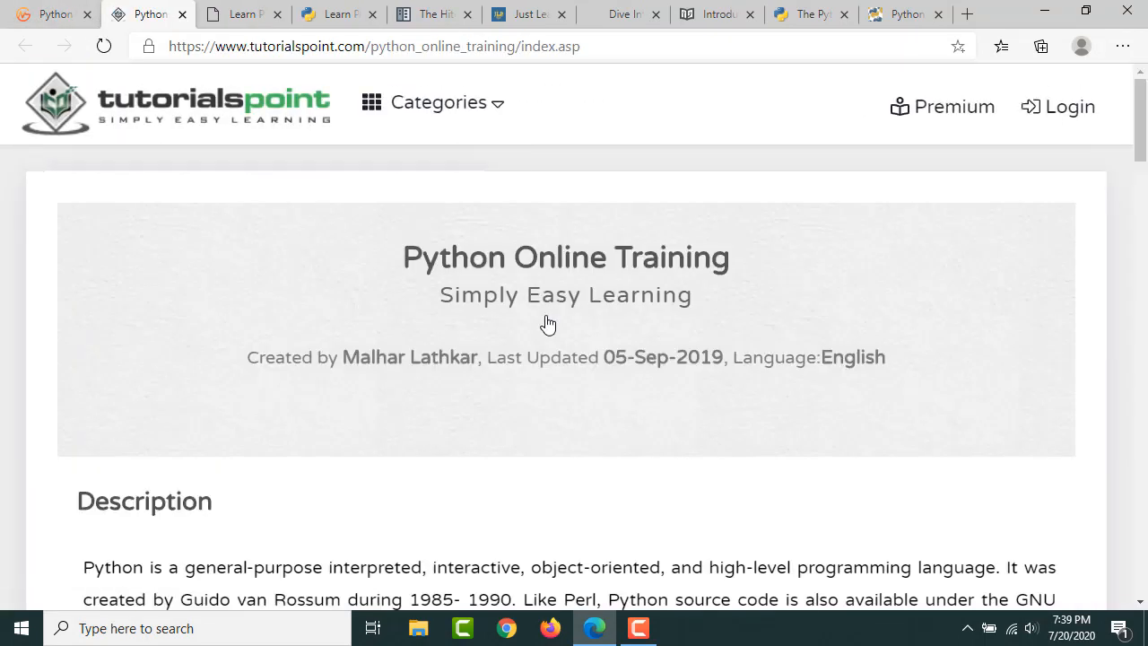
Step: Scroll through the lecture sections of Tutorials Point's Python Online Training page
scroll("down", 3)
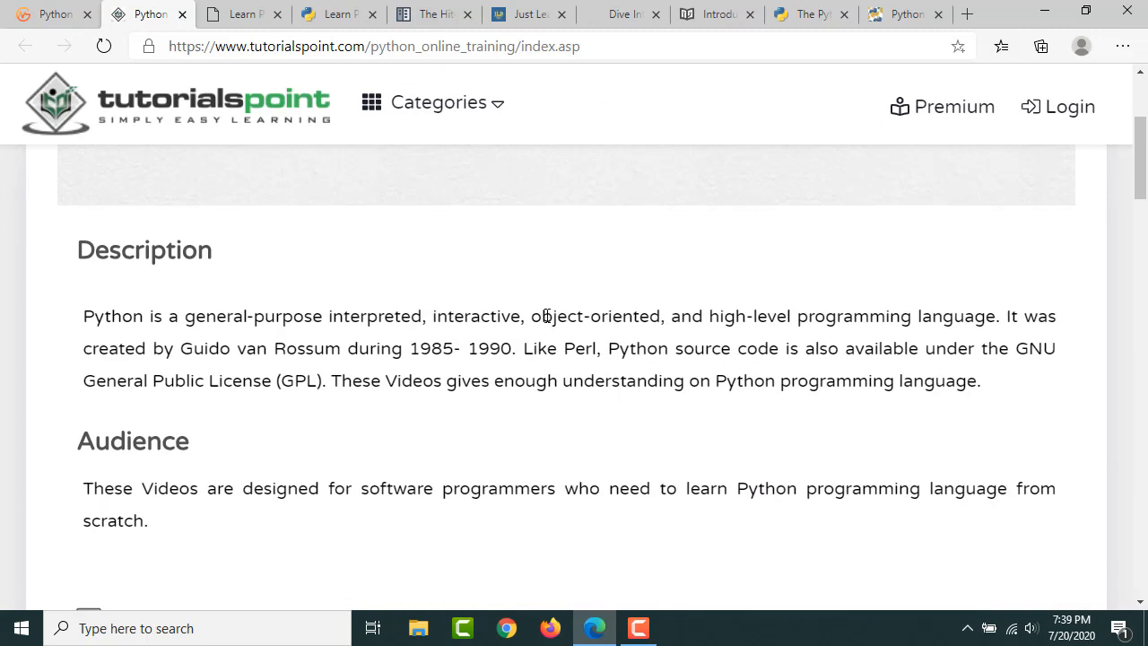
scroll("down", 3)
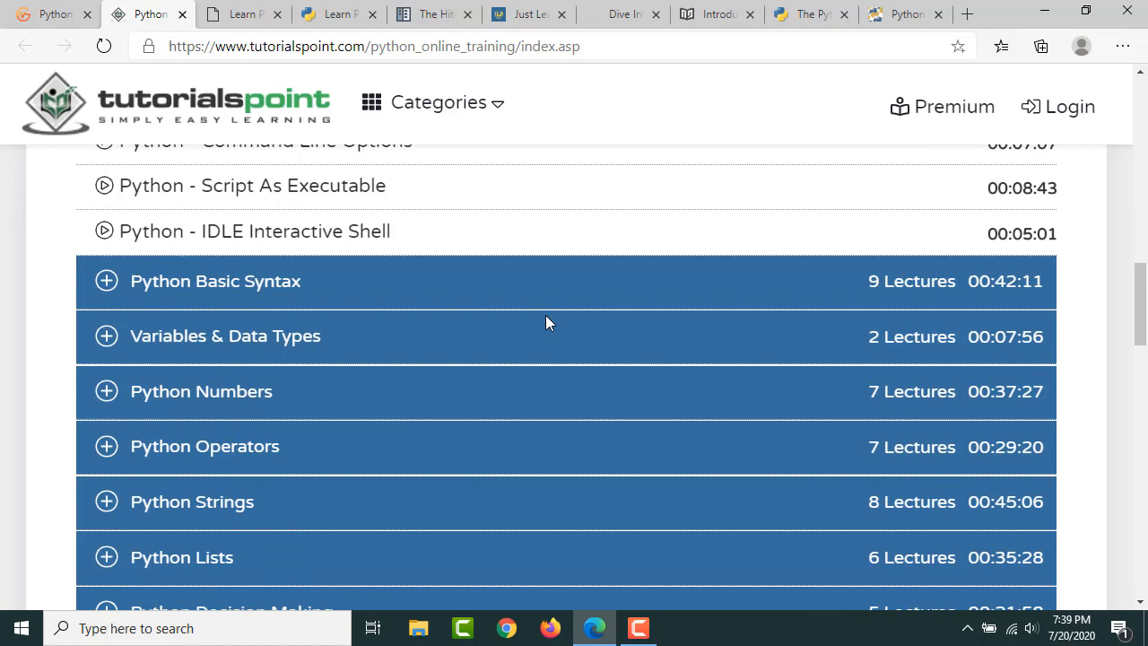
scroll("down", 3)
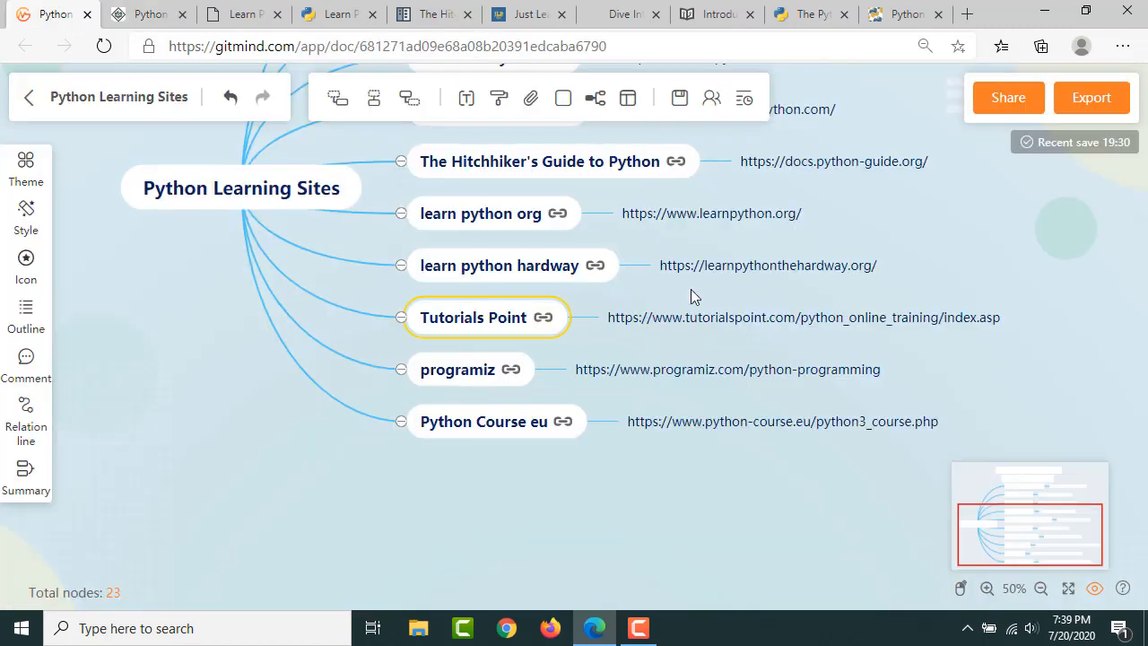
Step: Open programiz from its node link and scroll through the Learn Python Programming tutorial list
left_click(528, 369)
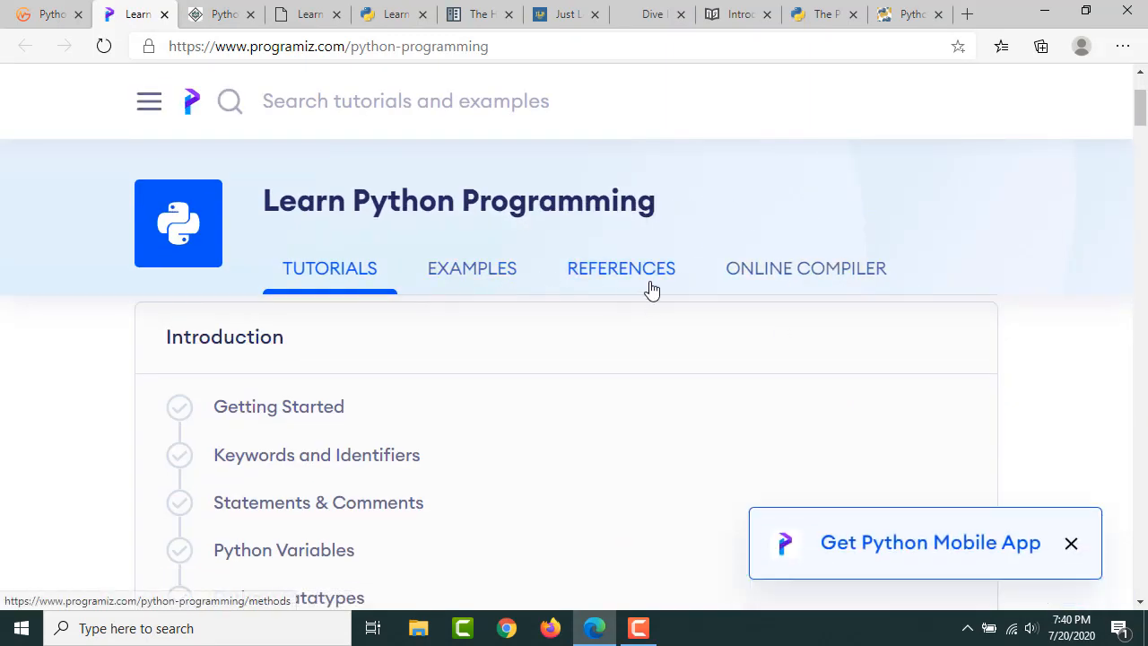
scroll("down", 3)
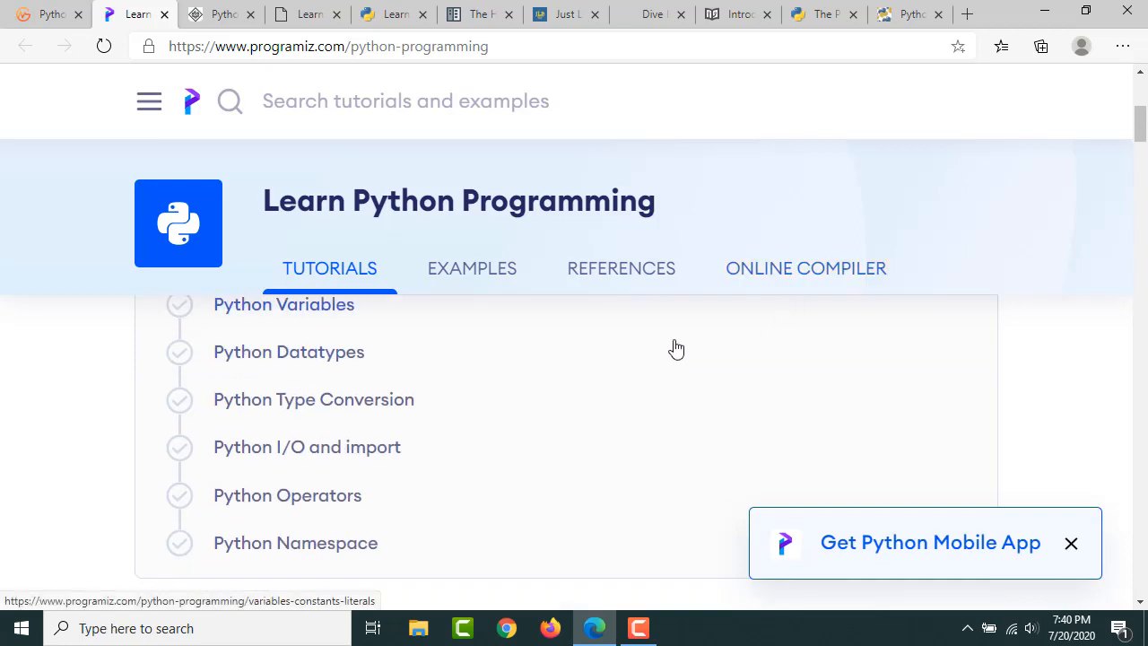
scroll("down", 3)
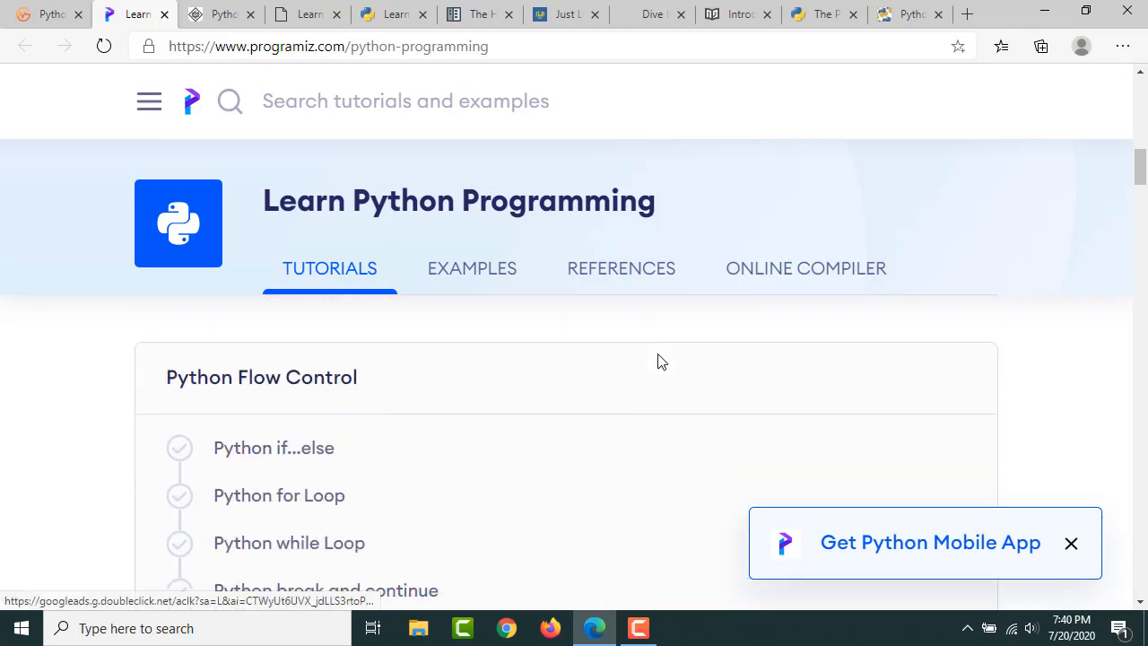
scroll("down", 3)
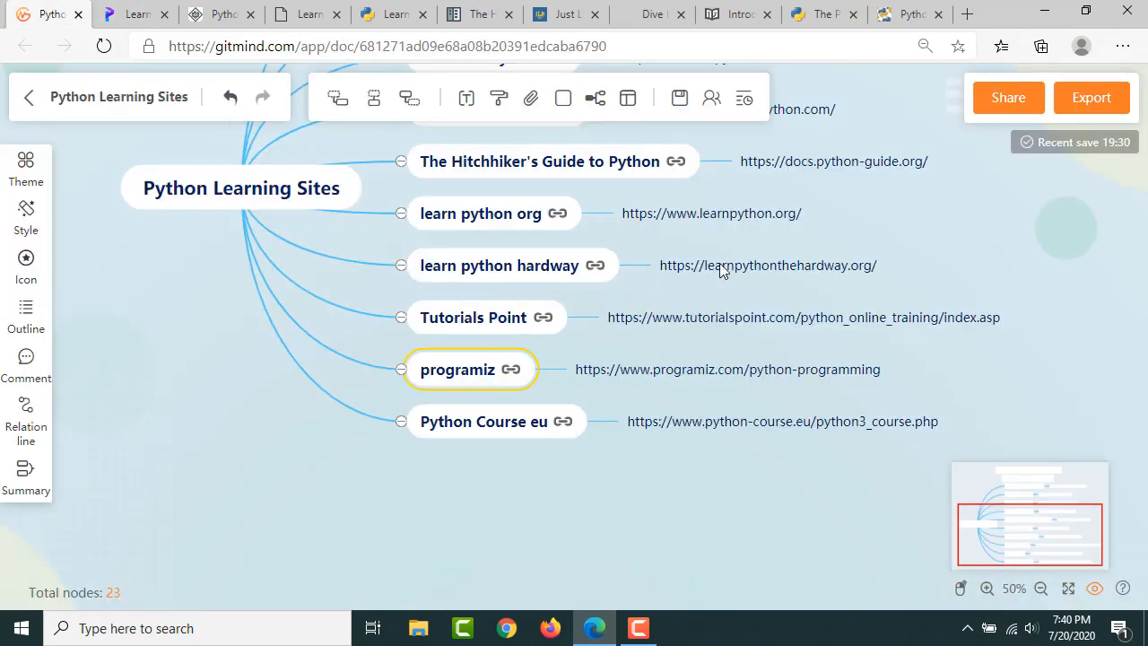
mouse_move(502, 431)
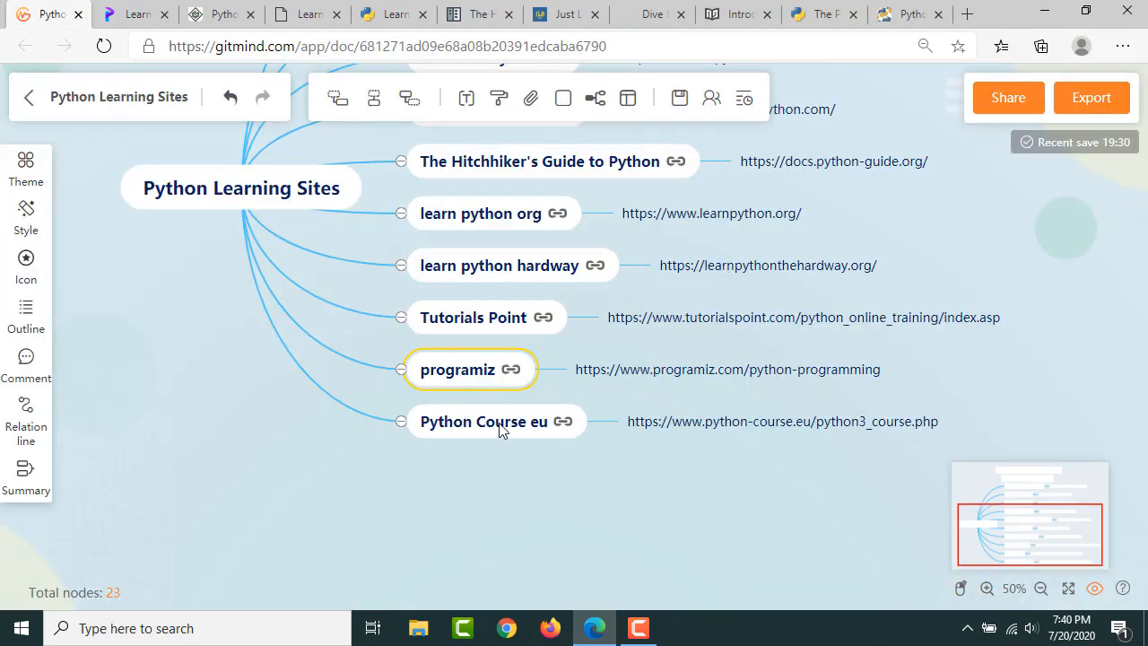
mouse_move(561, 422)
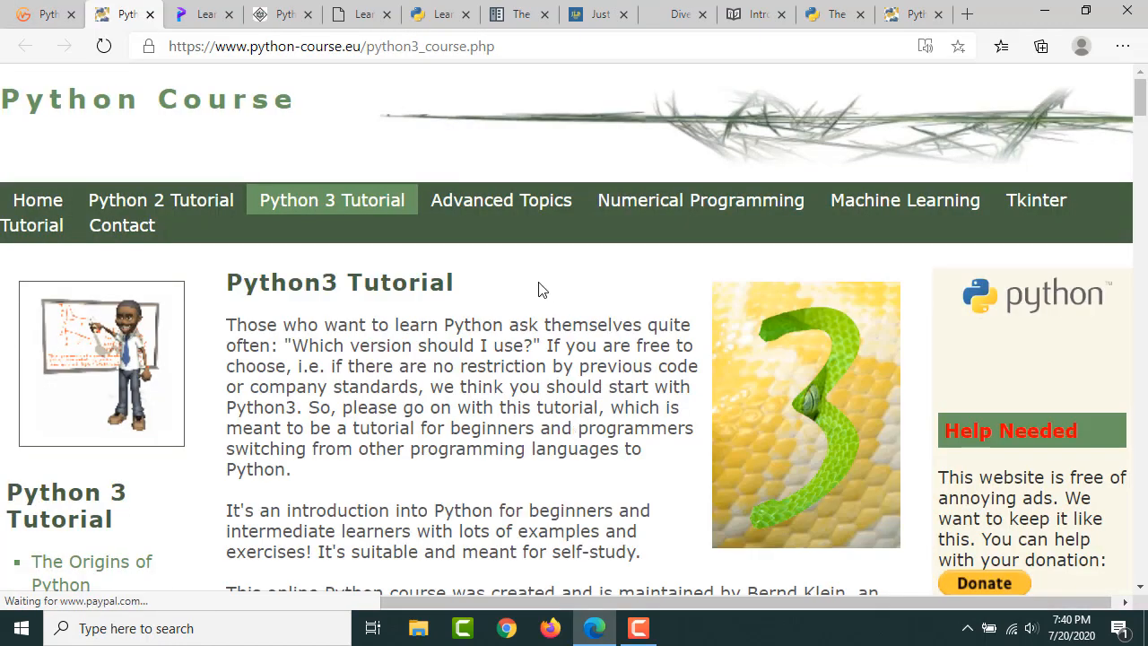
Step: Scroll down through python-course.eu's Python 3 tutorial page
scroll("down", 3)
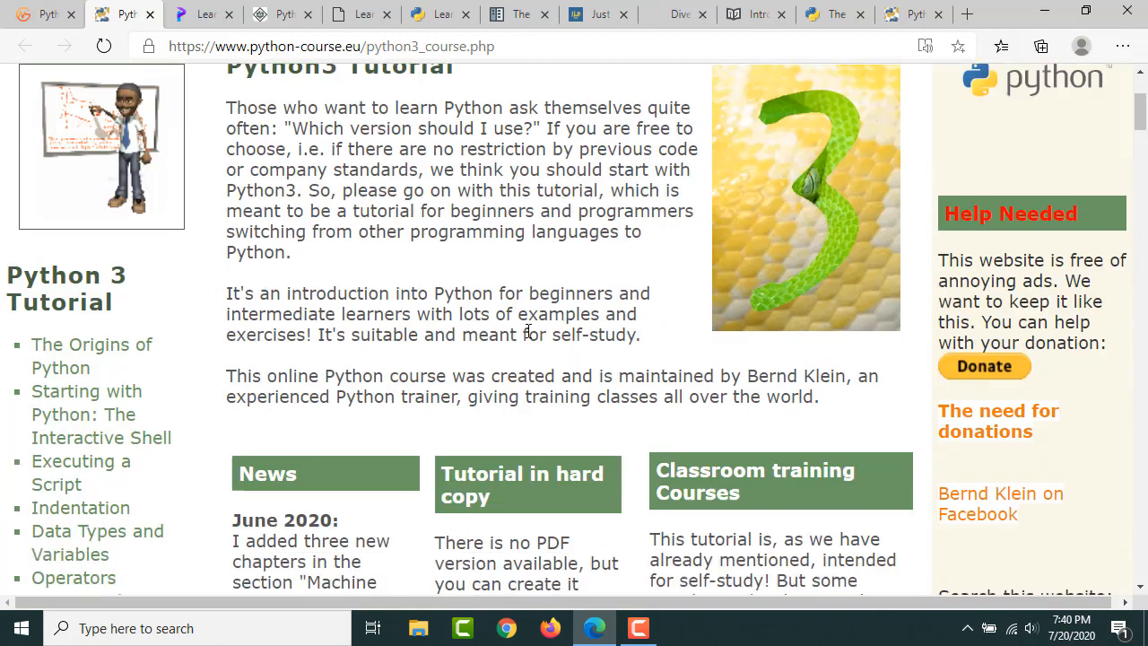
scroll("down", 3)
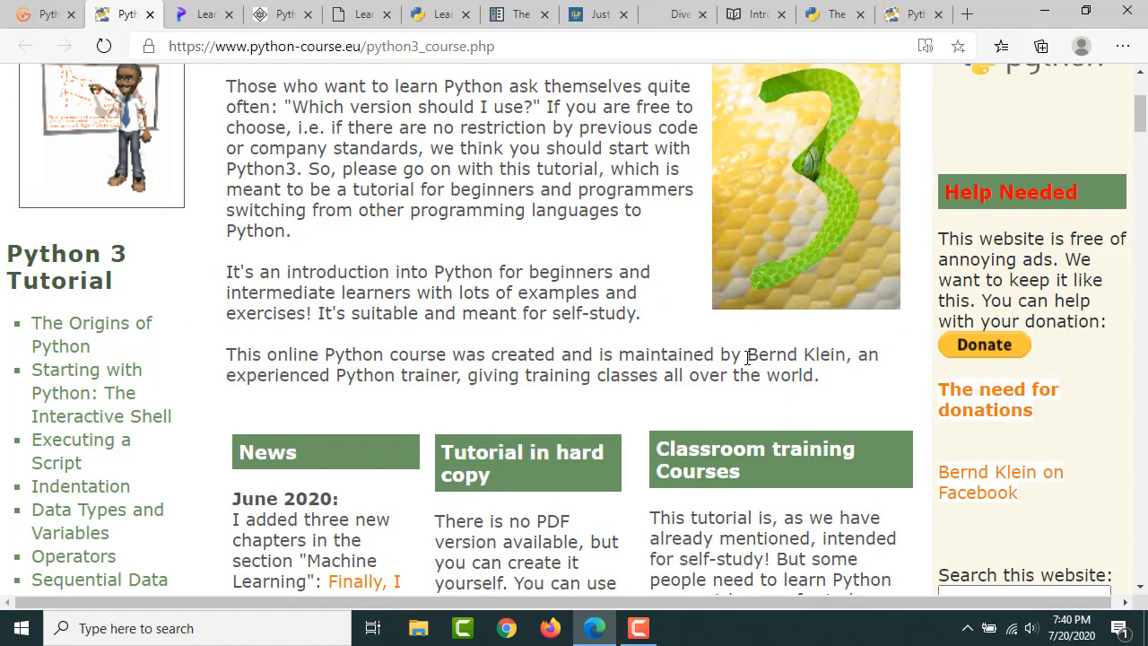
mouse_move(818, 394)
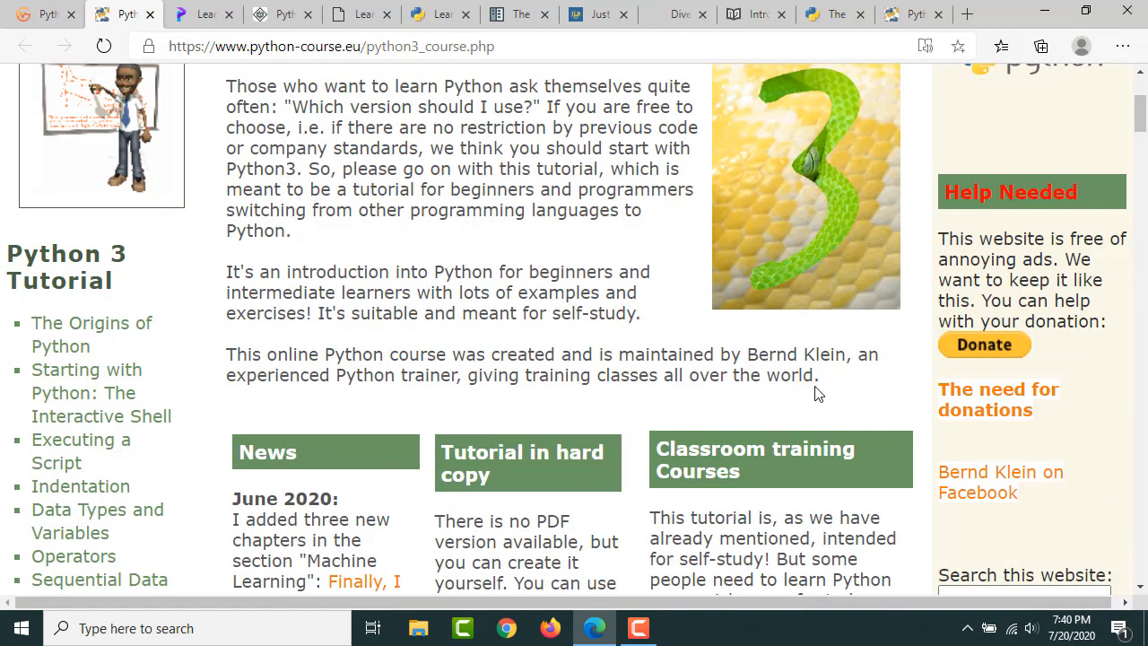
scroll("down", 3)
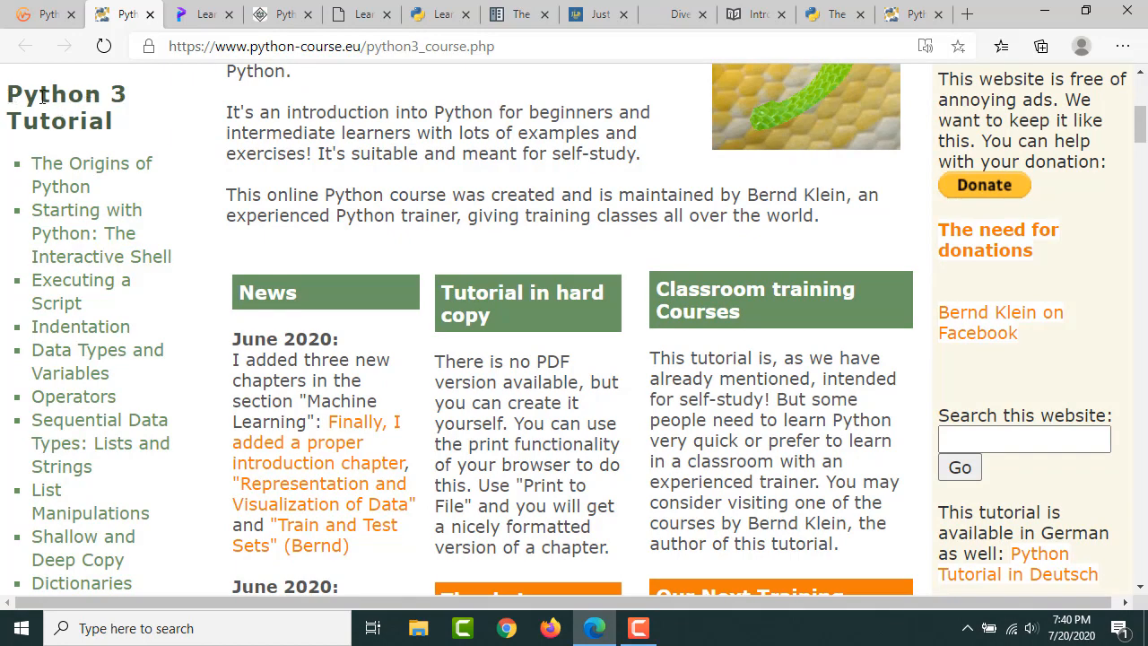
scroll("down", 3)
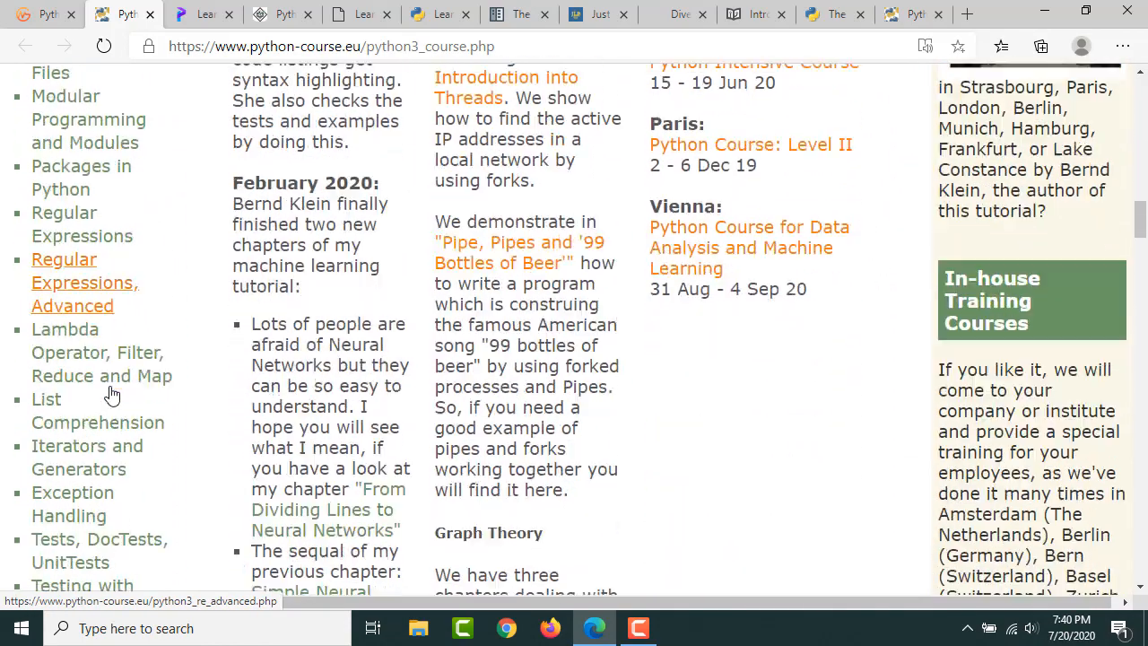
scroll("down", 3)
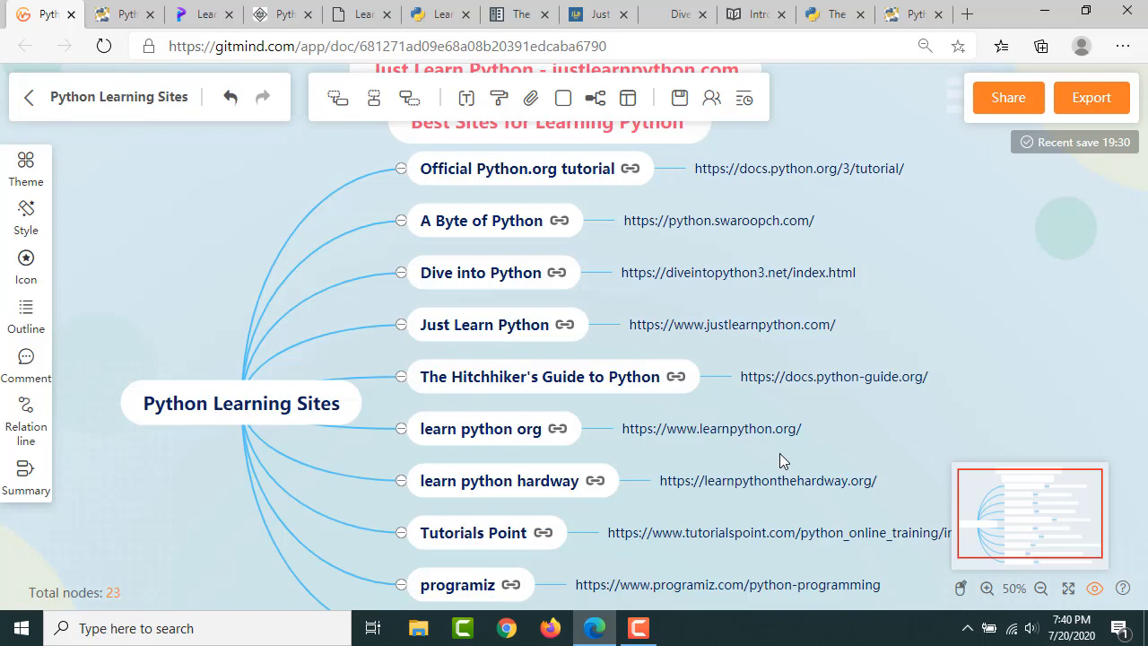
mouse_move(940, 341)
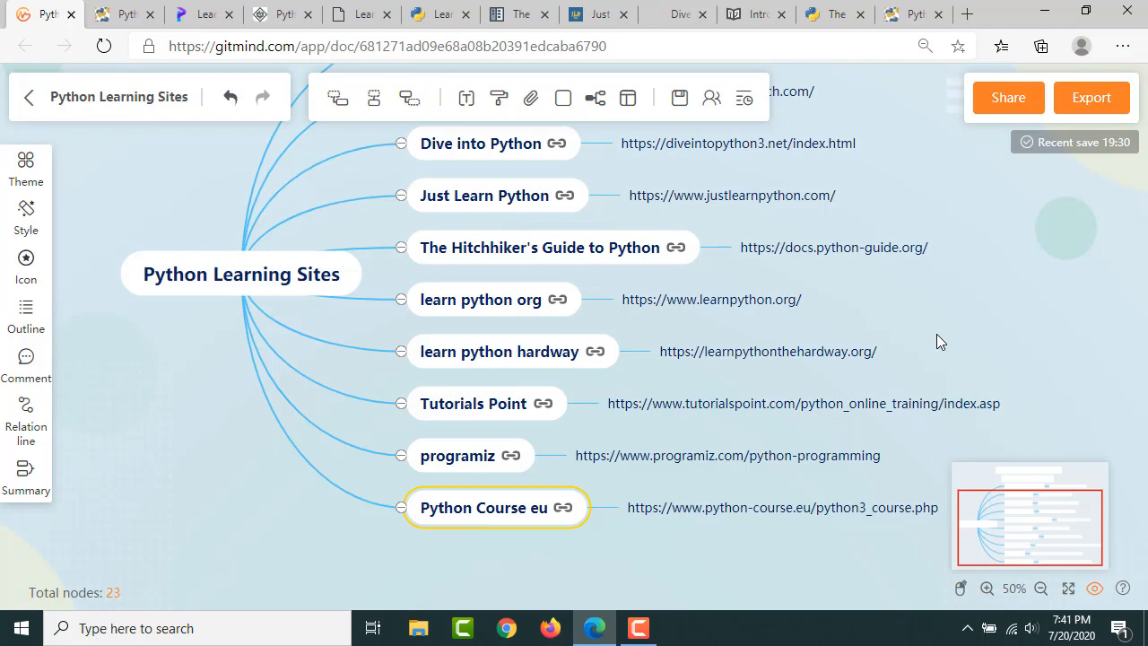
mouse_move(904, 363)
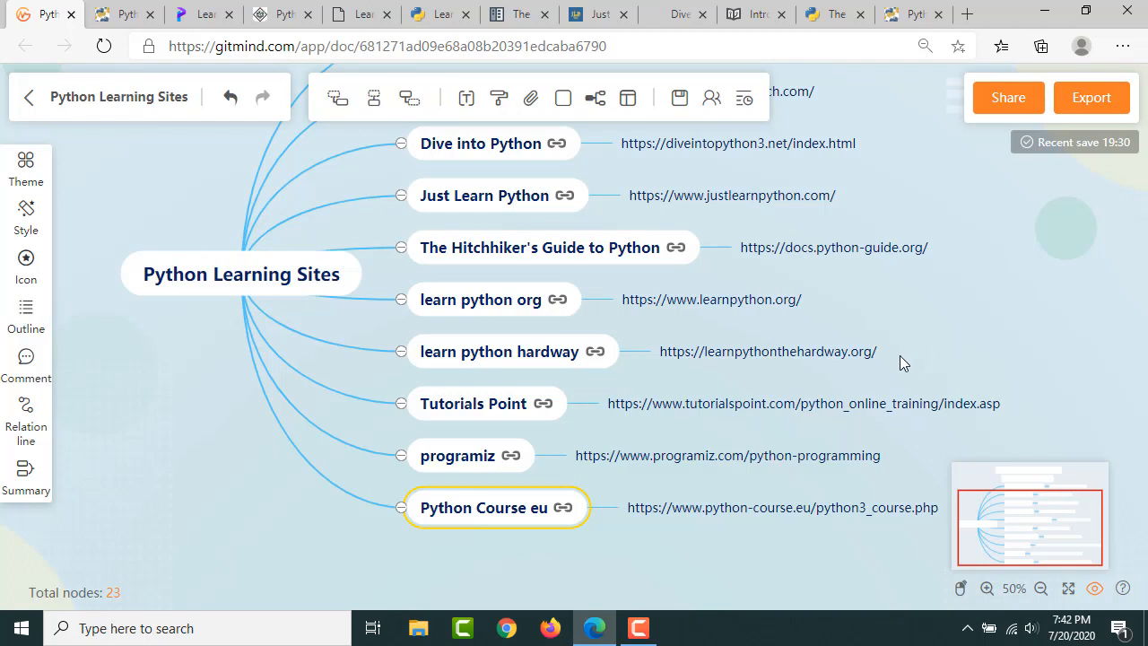